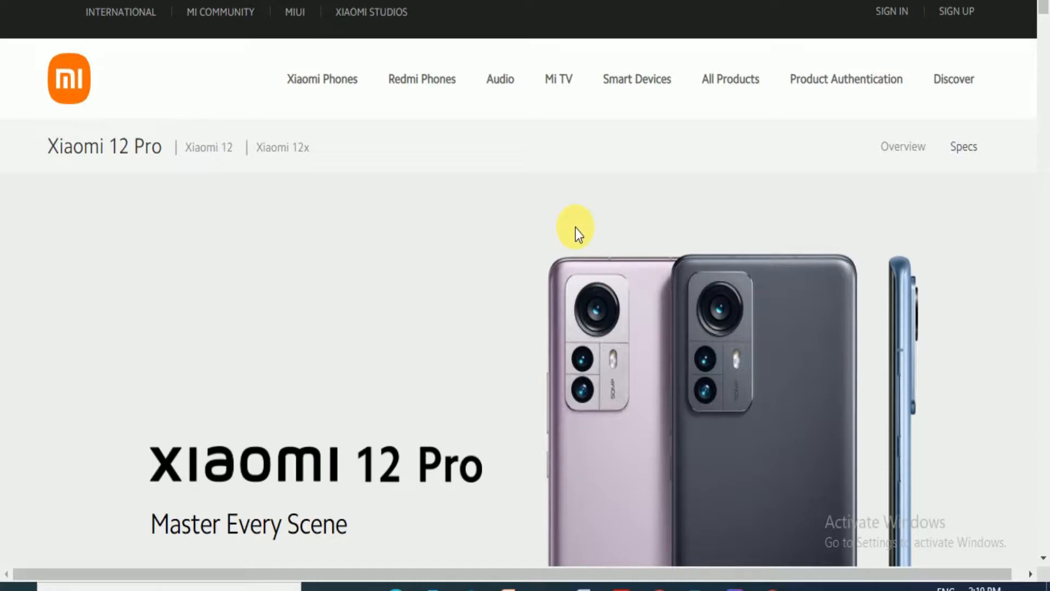
Scroll the Xiaomi 12 Pro overview past the Master Every Scene intro to A Masterful Design.
scroll(down, 3)
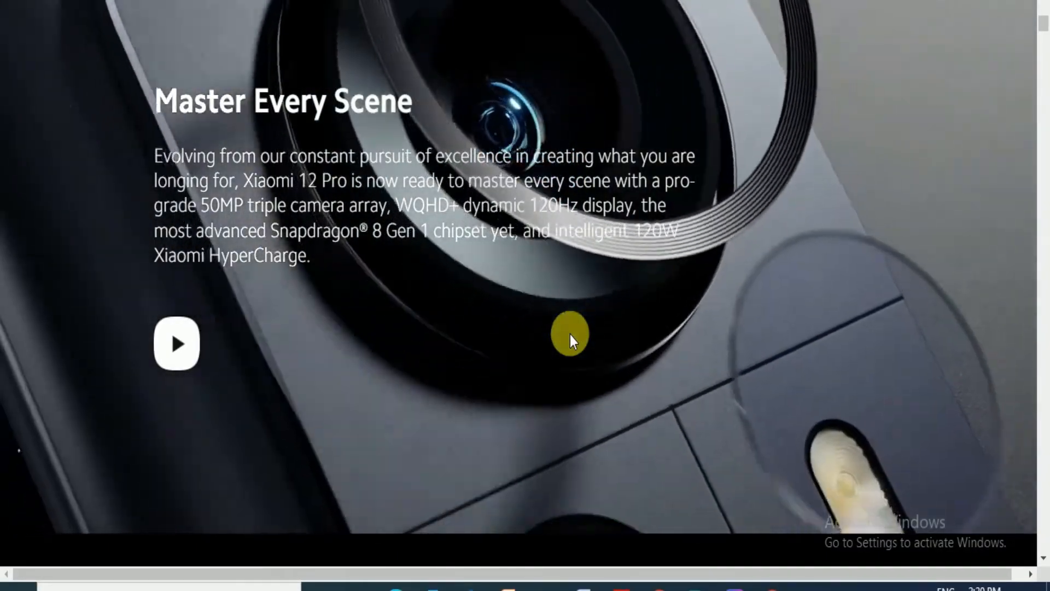
scroll(down, 3)
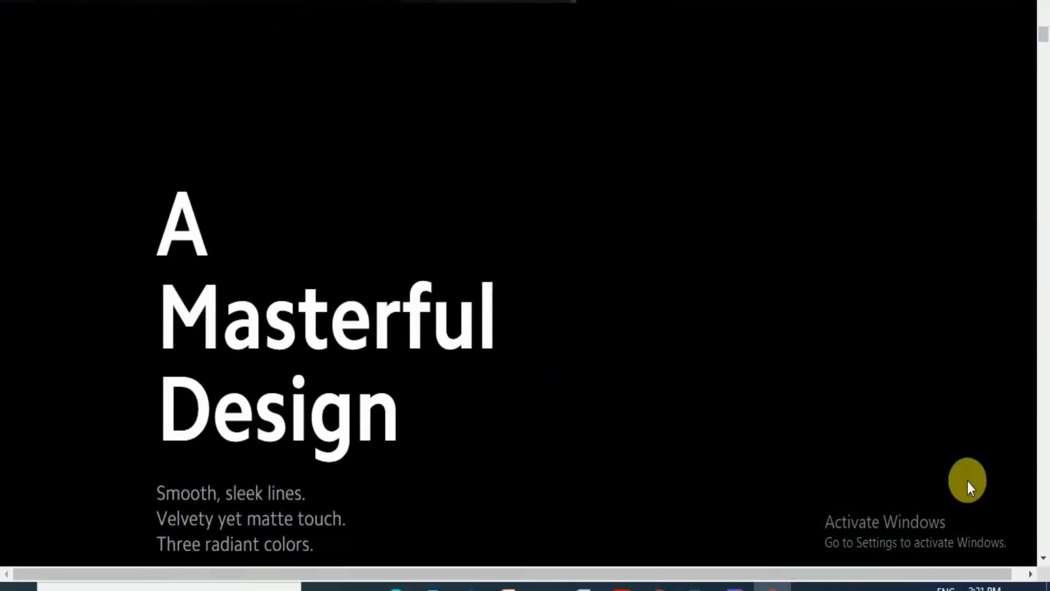
Scroll past the iconic camera module animation to the Pro-grade triple 50MP camera array heading.
scroll(down, 3)
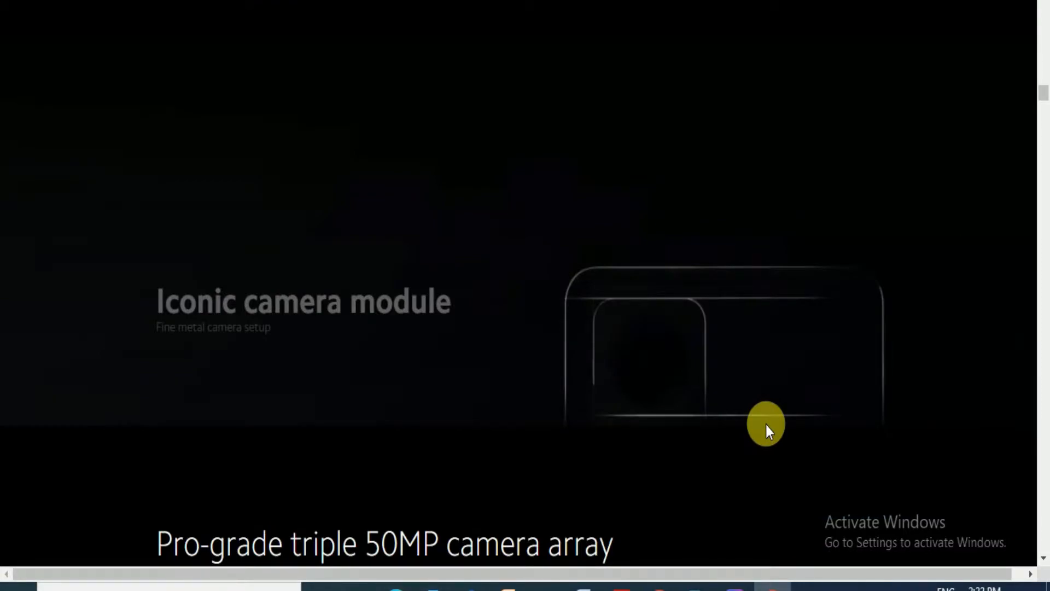
scroll(down, 3)
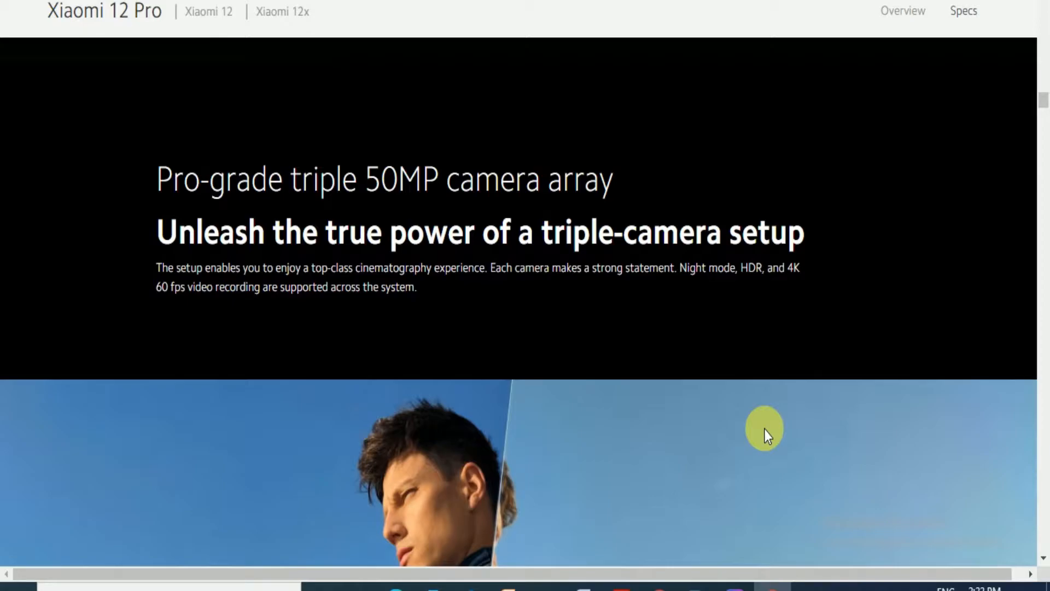
Scroll through the telephoto, wide and ultra-wide lens details down to All cameras All-nighters.
scroll(down, 3)
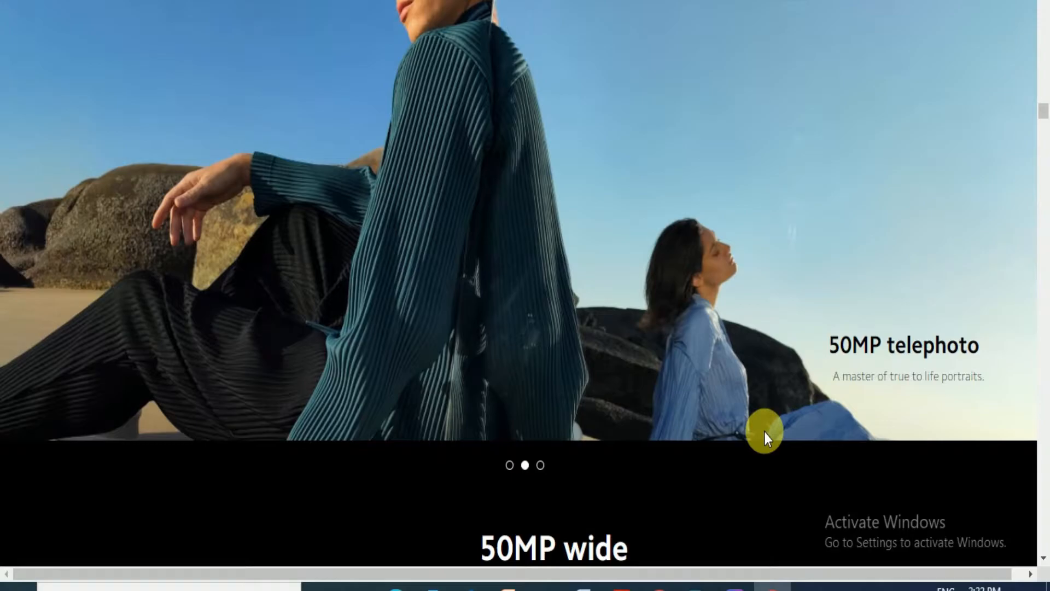
scroll(down, 3)
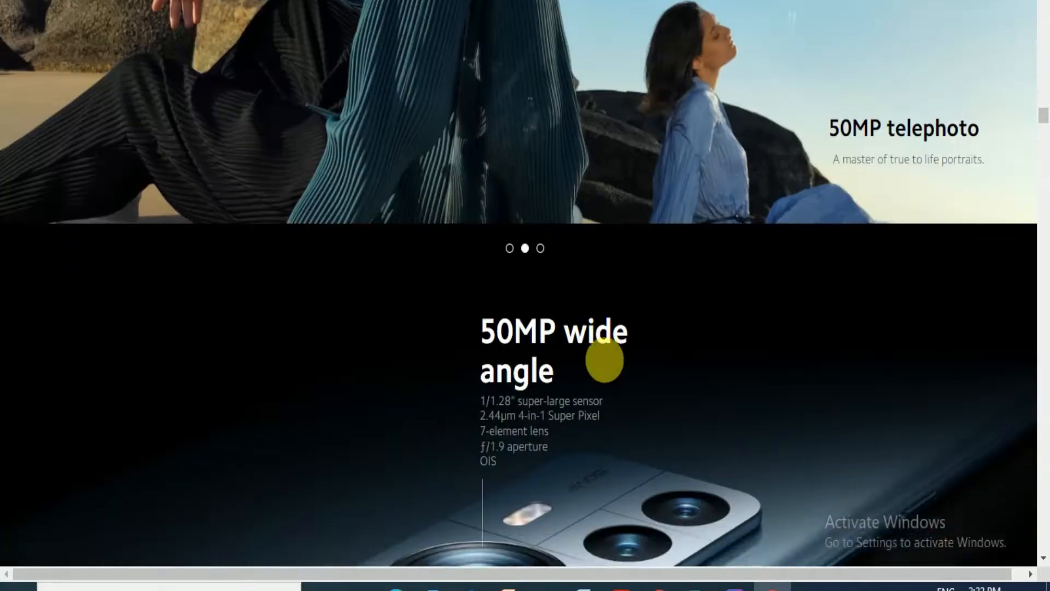
scroll(down, 3)
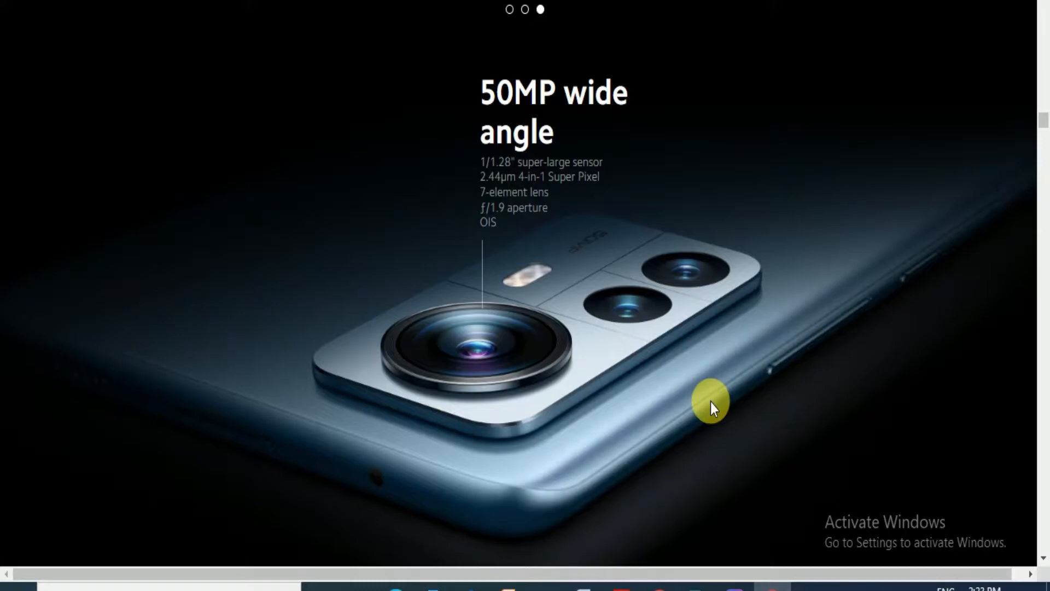
click(509, 10)
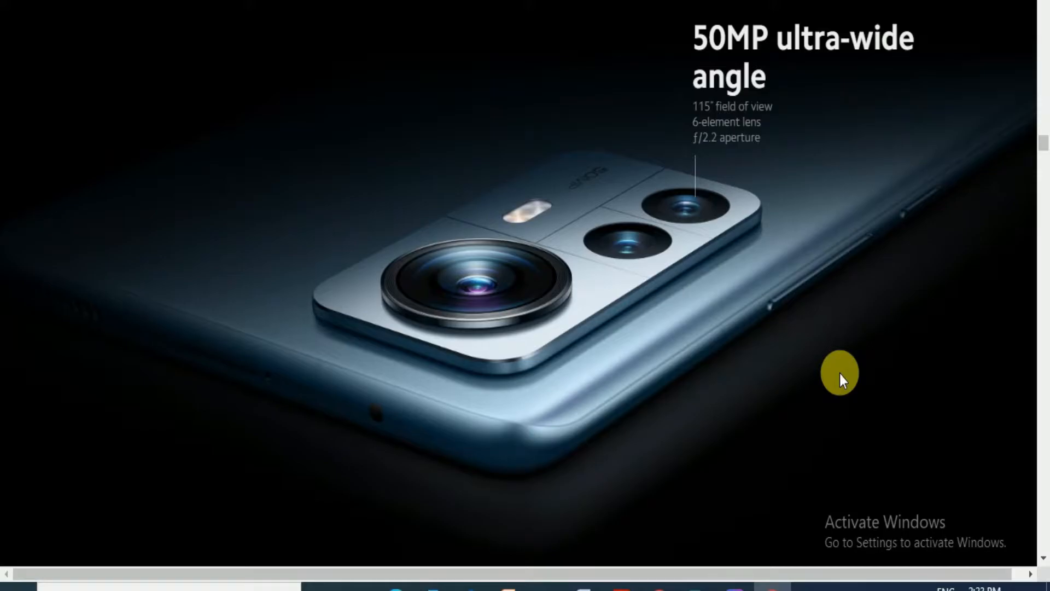
scroll(down, 3)
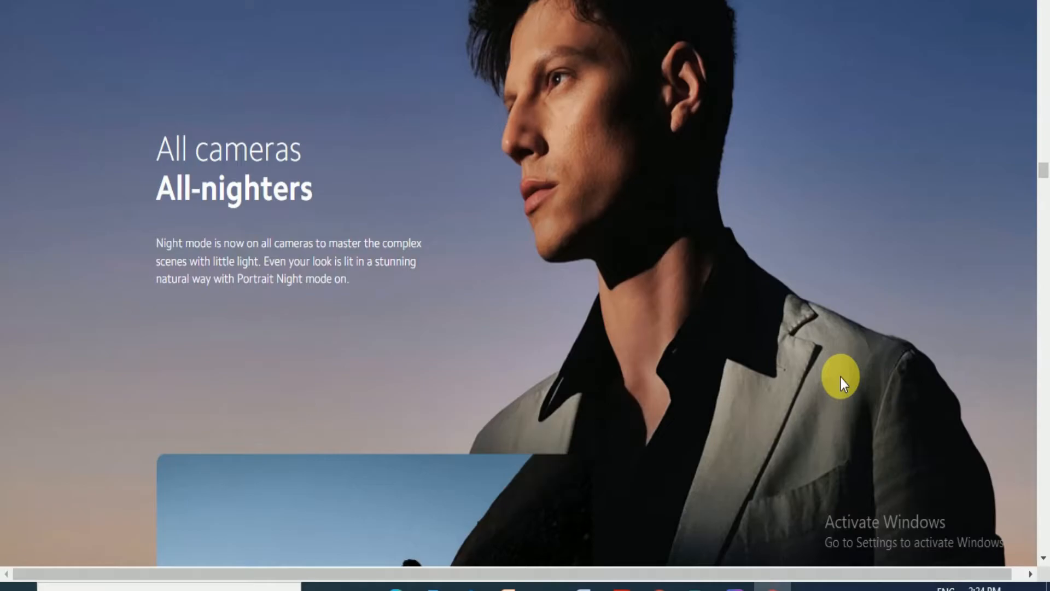
Scroll past the night sample photos and Ultra Night Photo piano comparison to Ultra Night Video.
scroll(down, 3)
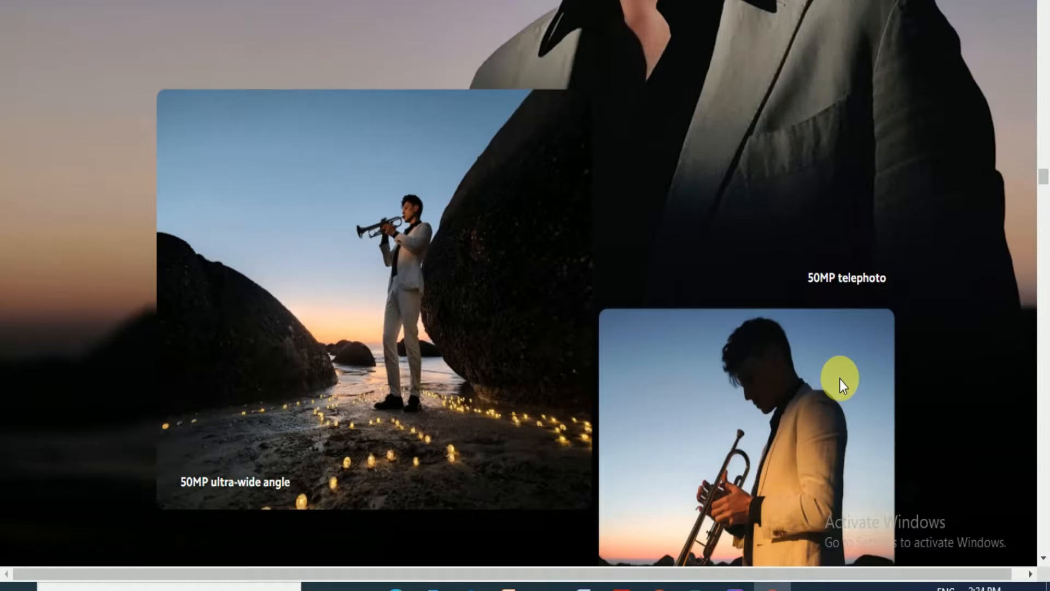
mouse_move(341, 519)
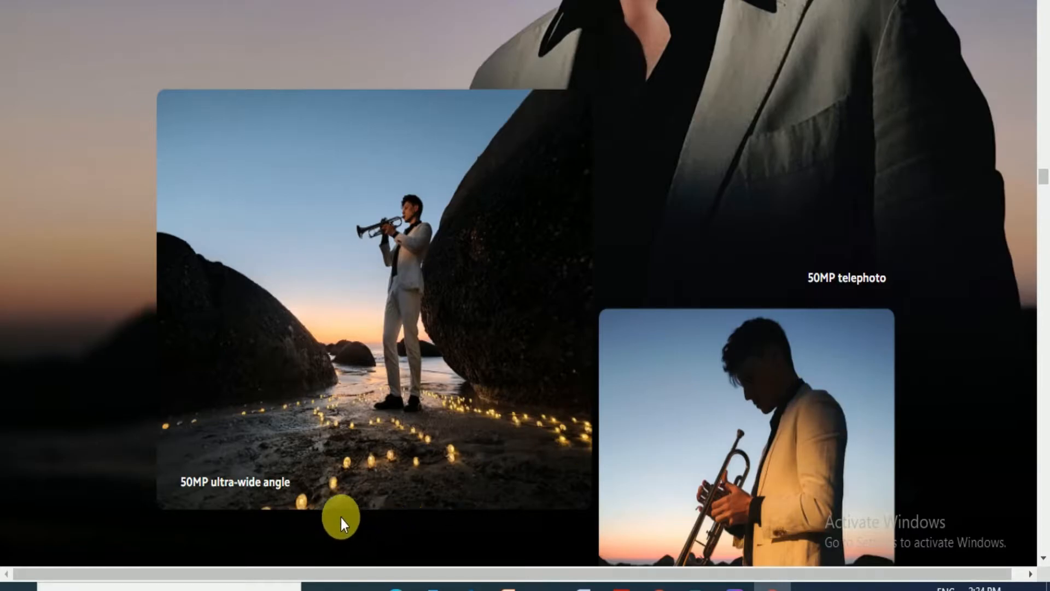
scroll(down, 3)
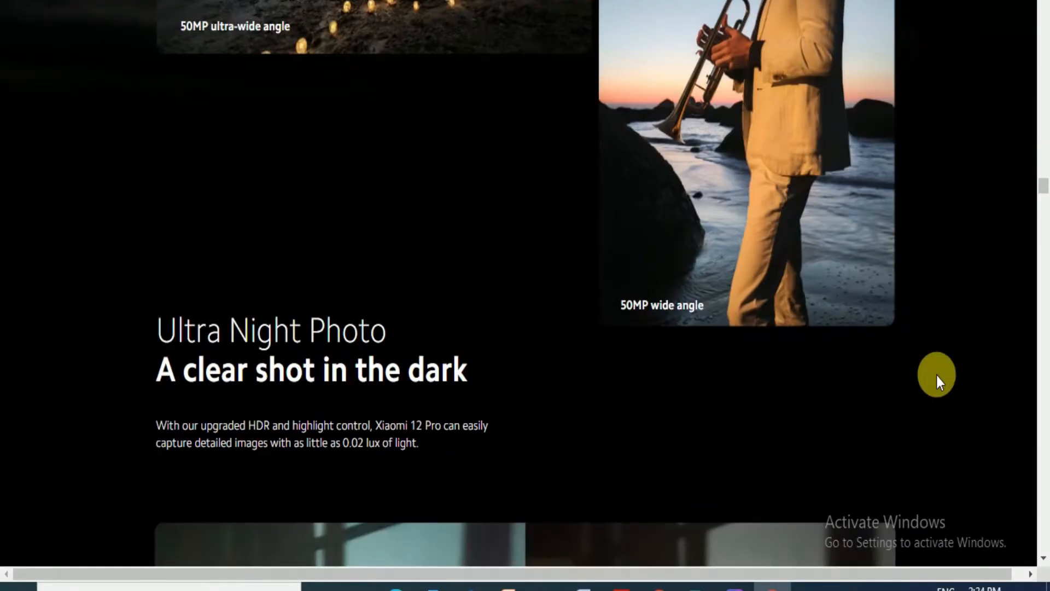
scroll(down, 3)
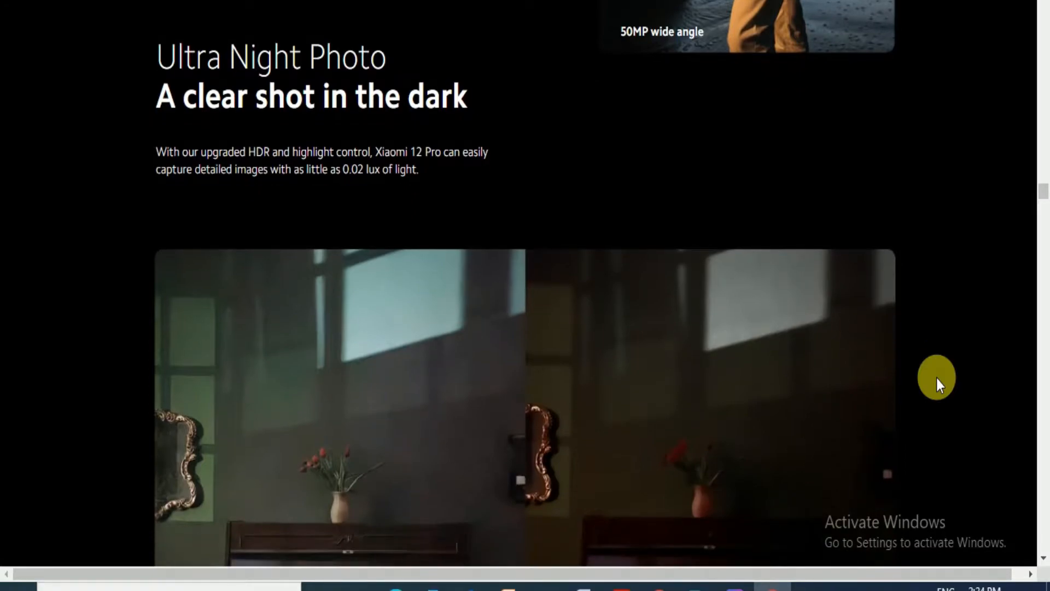
scroll(down, 3)
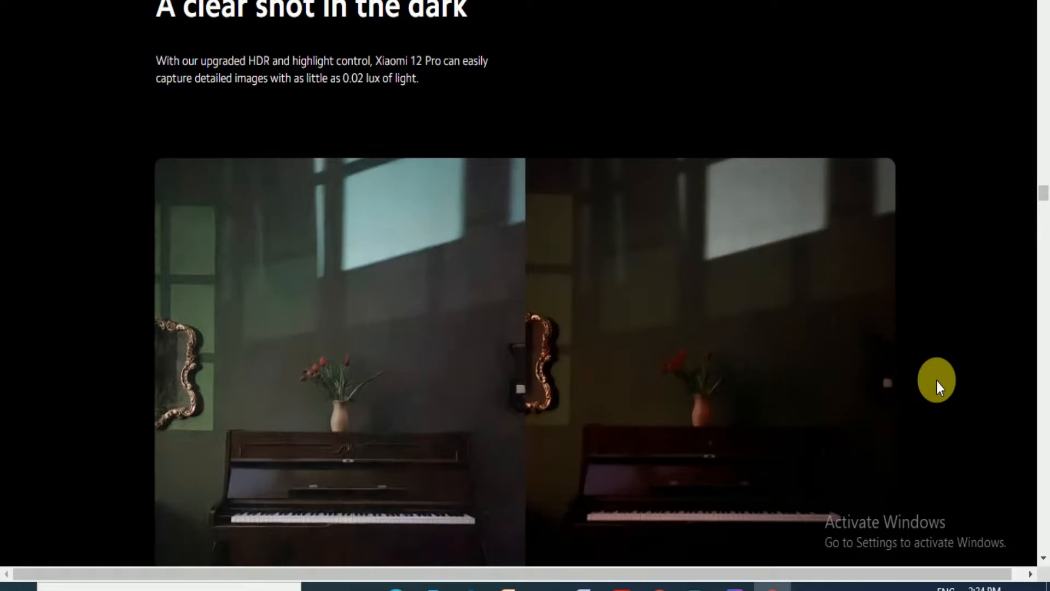
scroll(down, 3)
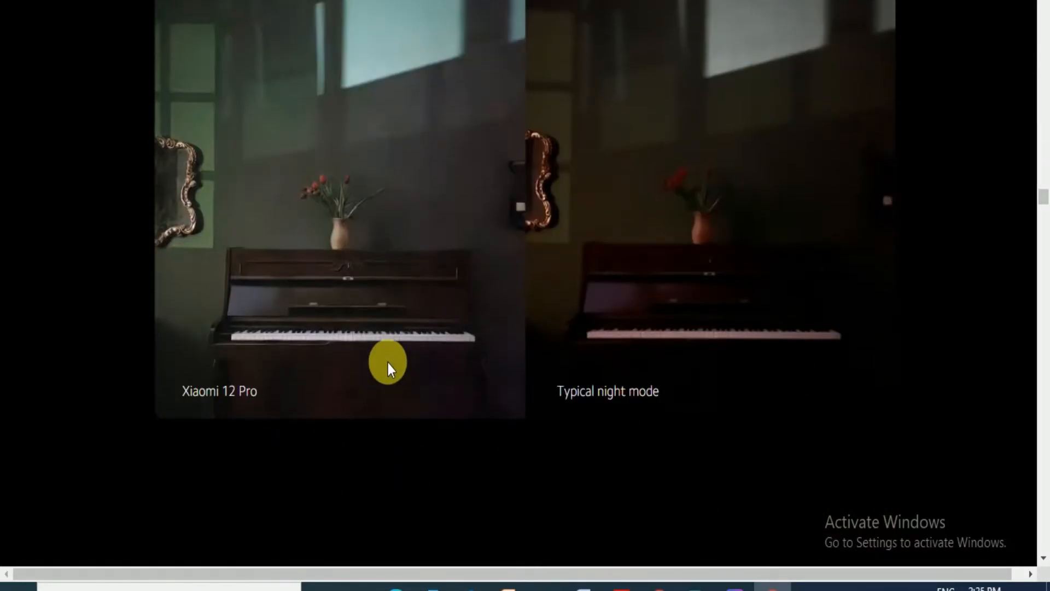
mouse_move(773, 389)
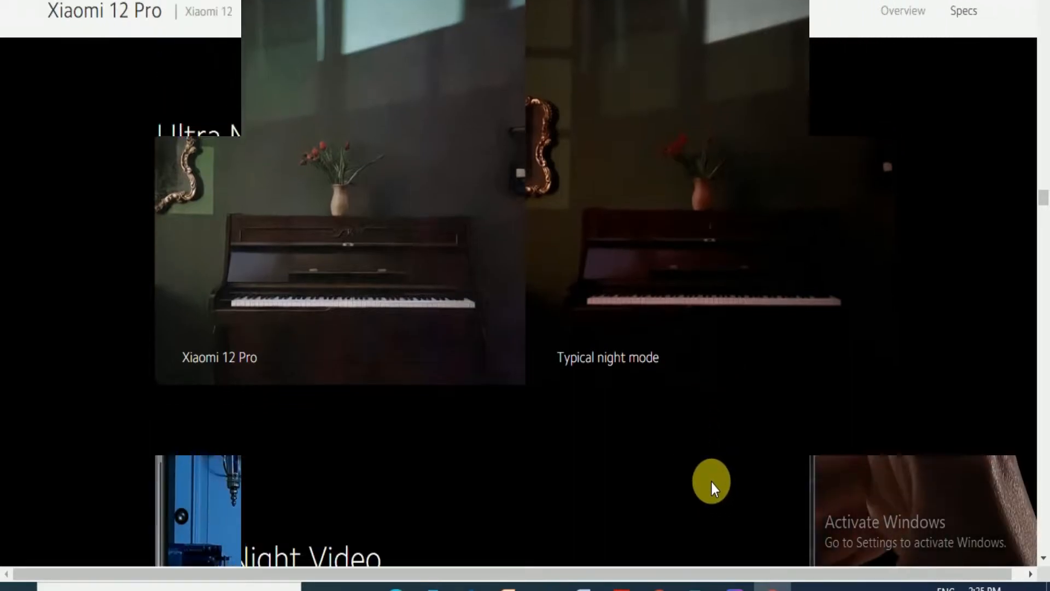
scroll(down, 3)
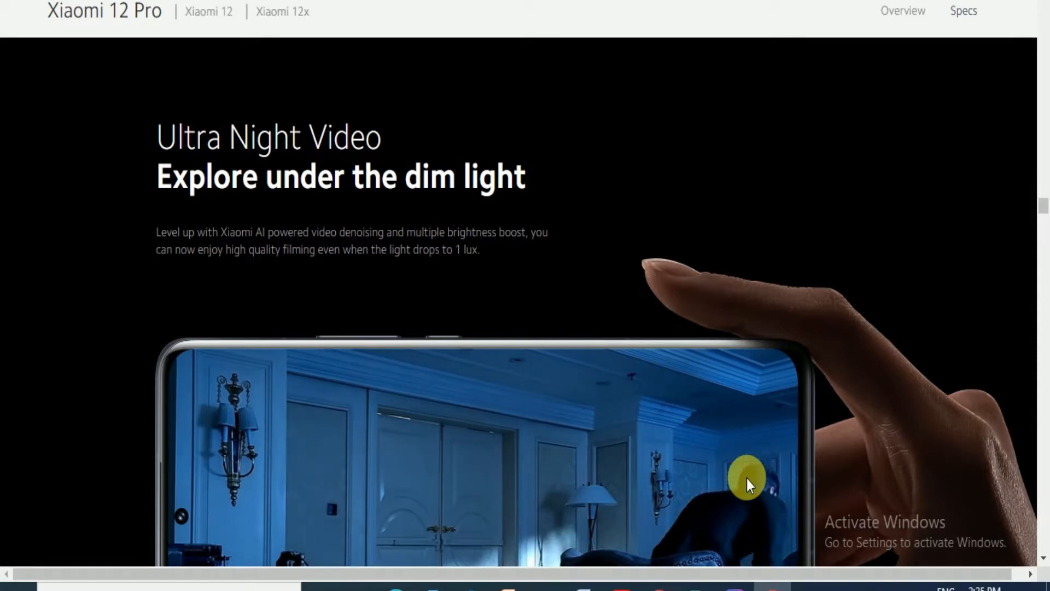
Scroll past ProFocus and Portrait HDR to the Master the Ultimate Display heading.
scroll(down, 3)
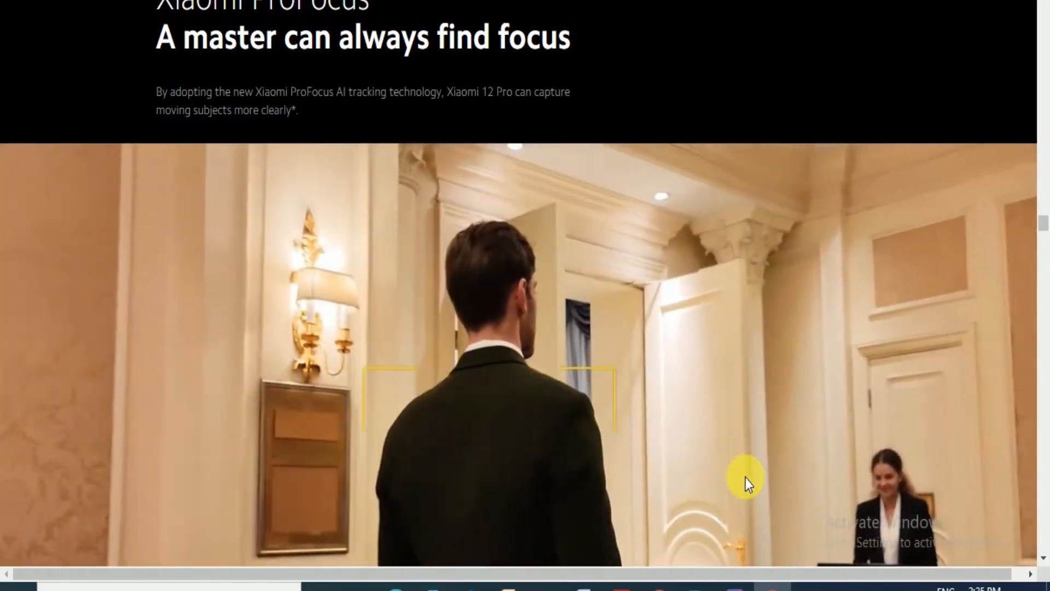
scroll(down, 3)
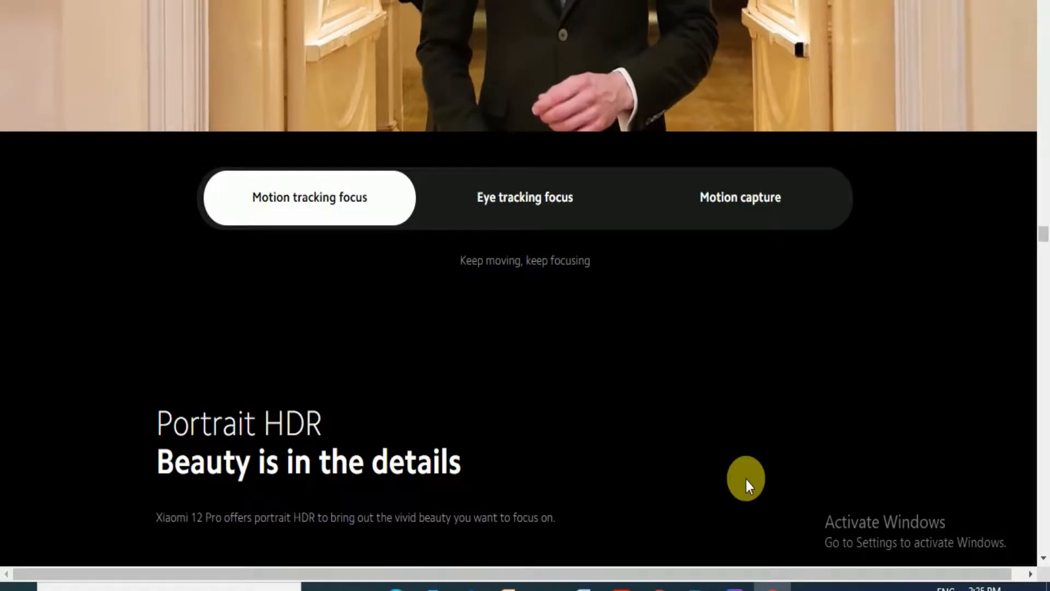
scroll(down, 3)
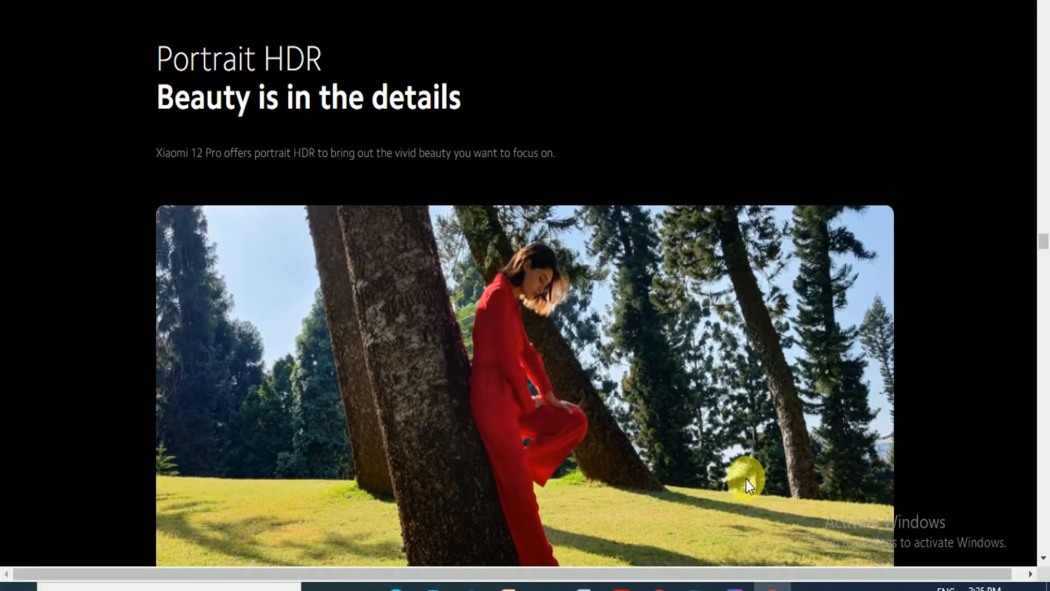
scroll(down, 3)
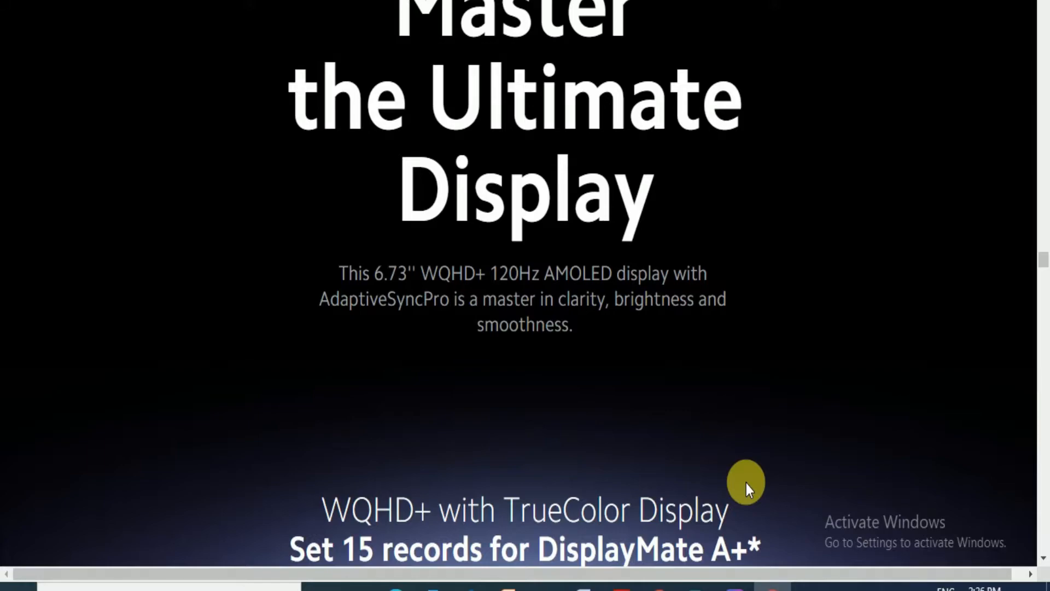
Scroll through the WQHD+ TrueColor Display details and Xiaomi SmartTouch to Master the Opulent Sound.
scroll(down, 3)
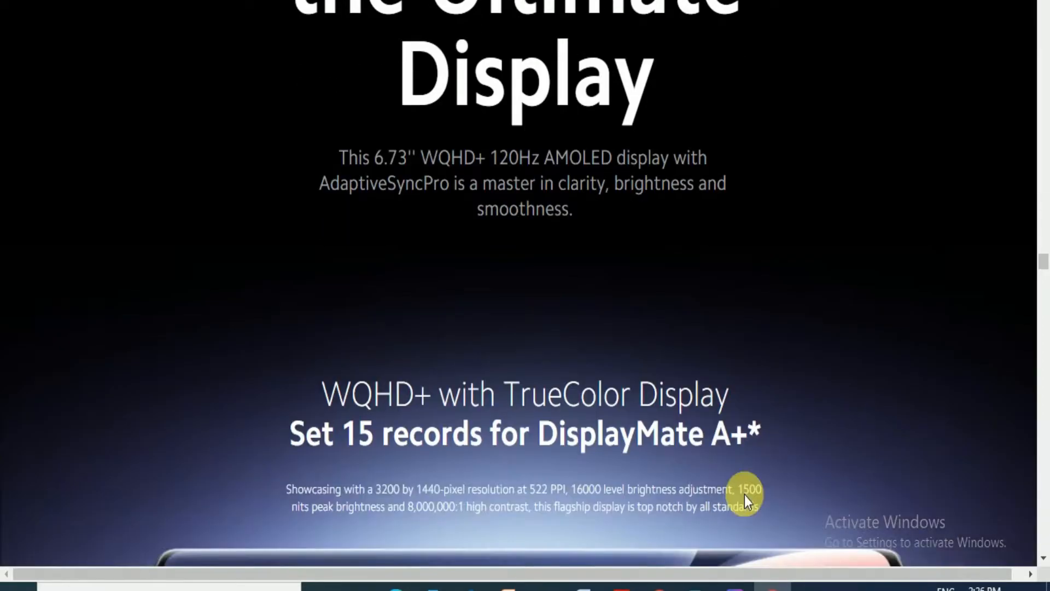
scroll(down, 3)
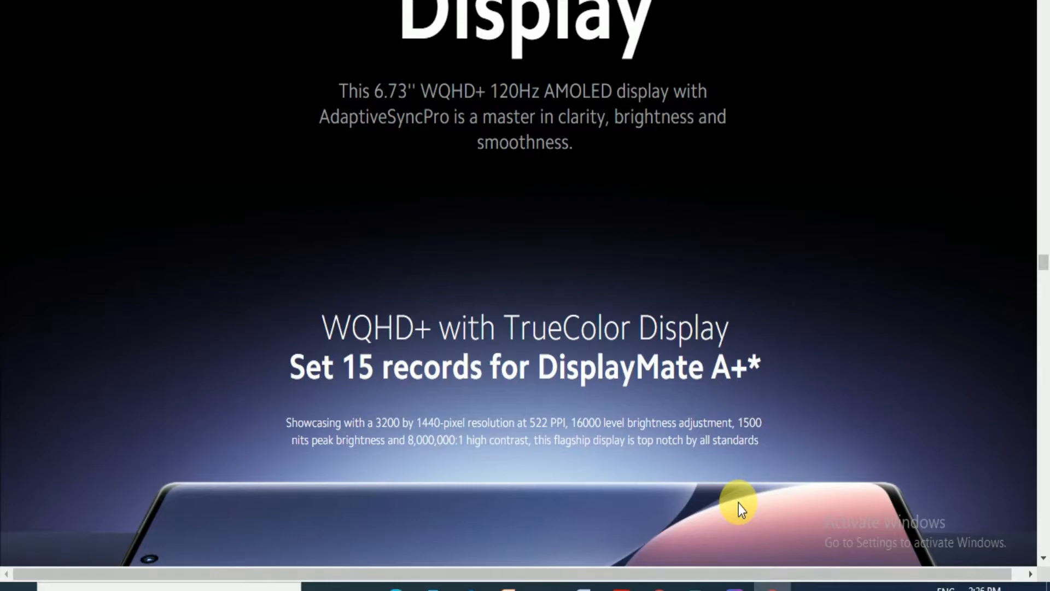
scroll(down, 3)
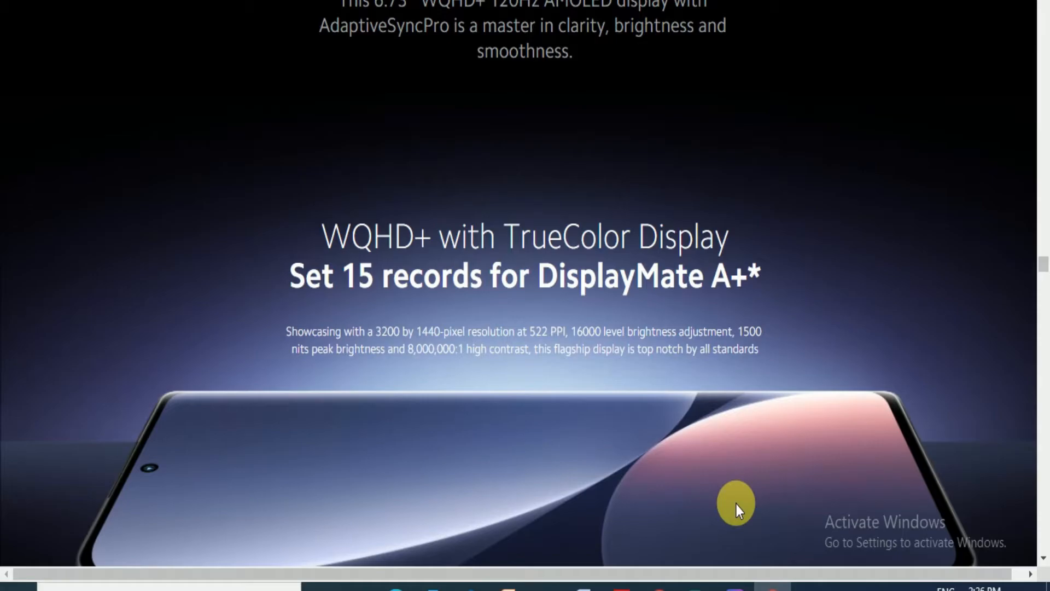
scroll(down, 3)
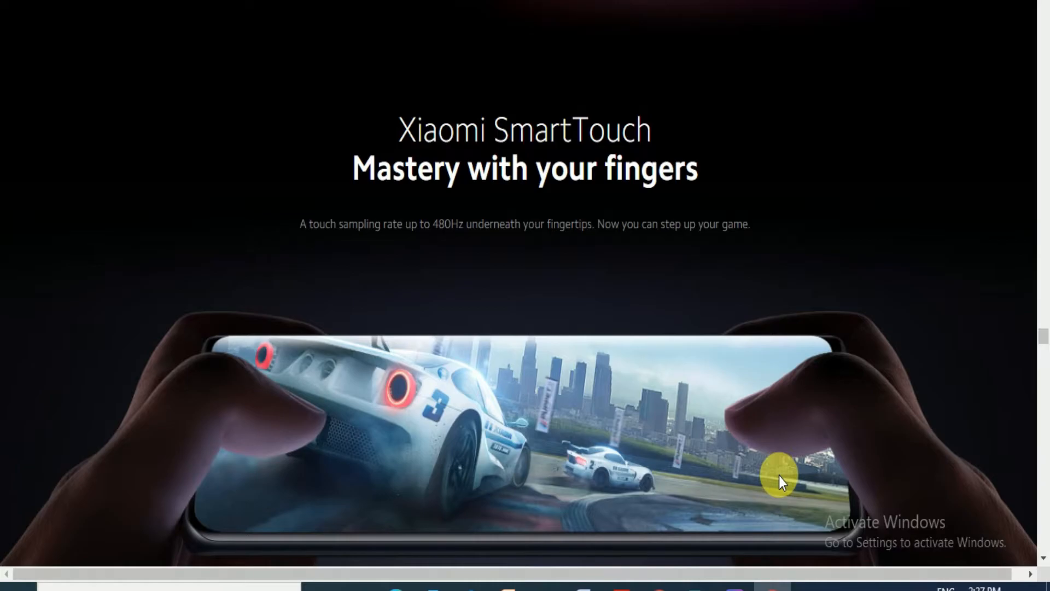
scroll(down, 3)
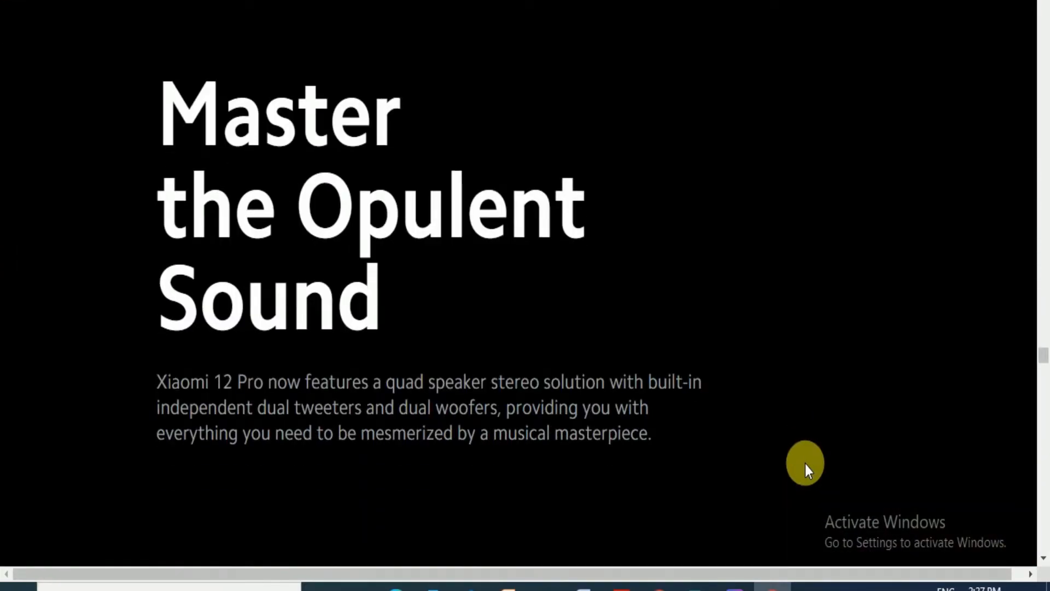
Scroll past the quad speaker section to the Snapdragon 8 Gen 1 and Cortex-X2 technology section.
scroll(down, 3)
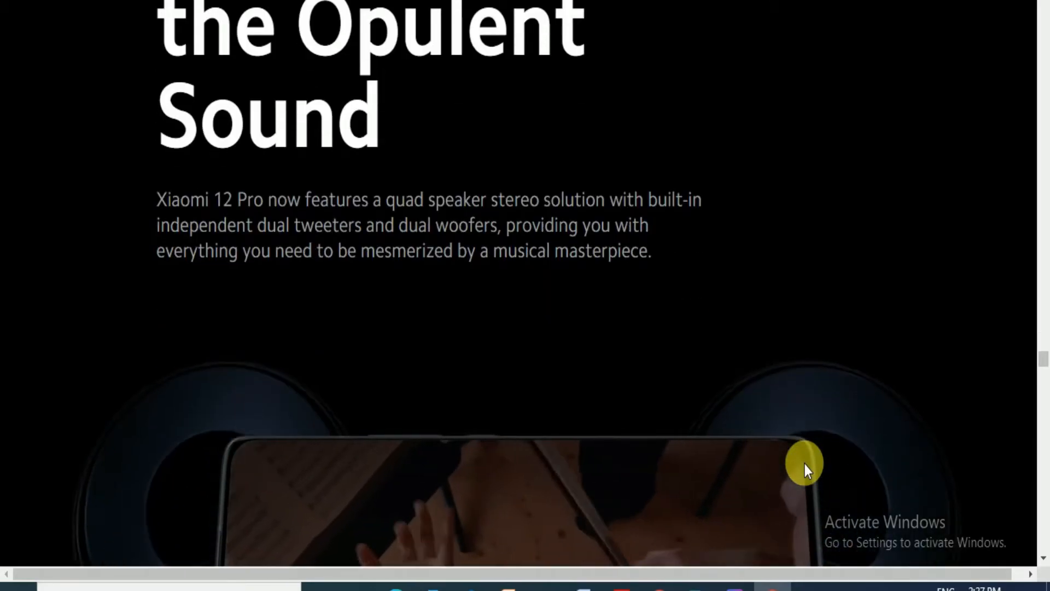
scroll(down, 3)
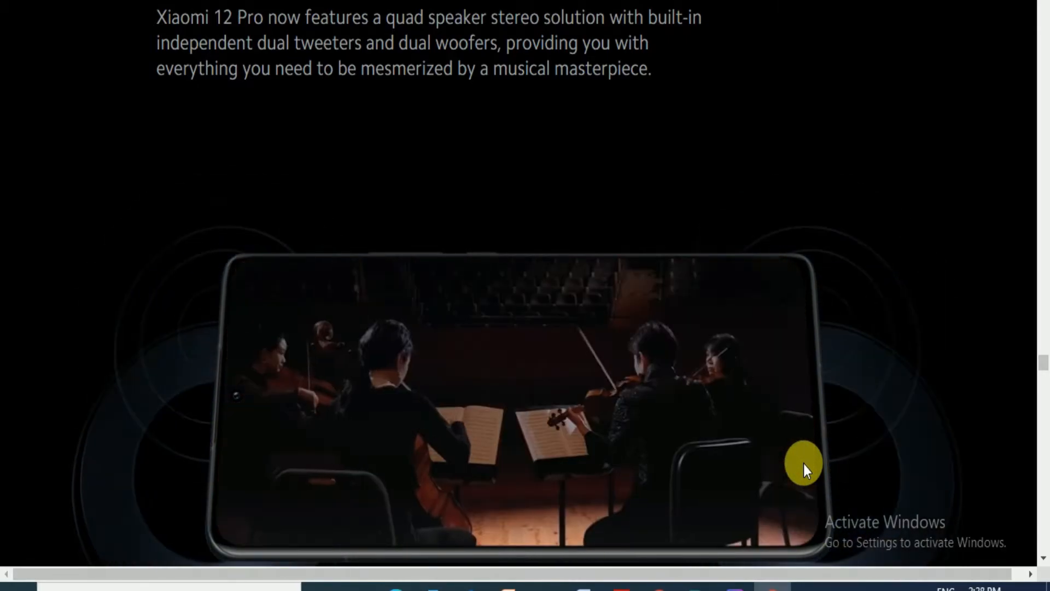
scroll(down, 3)
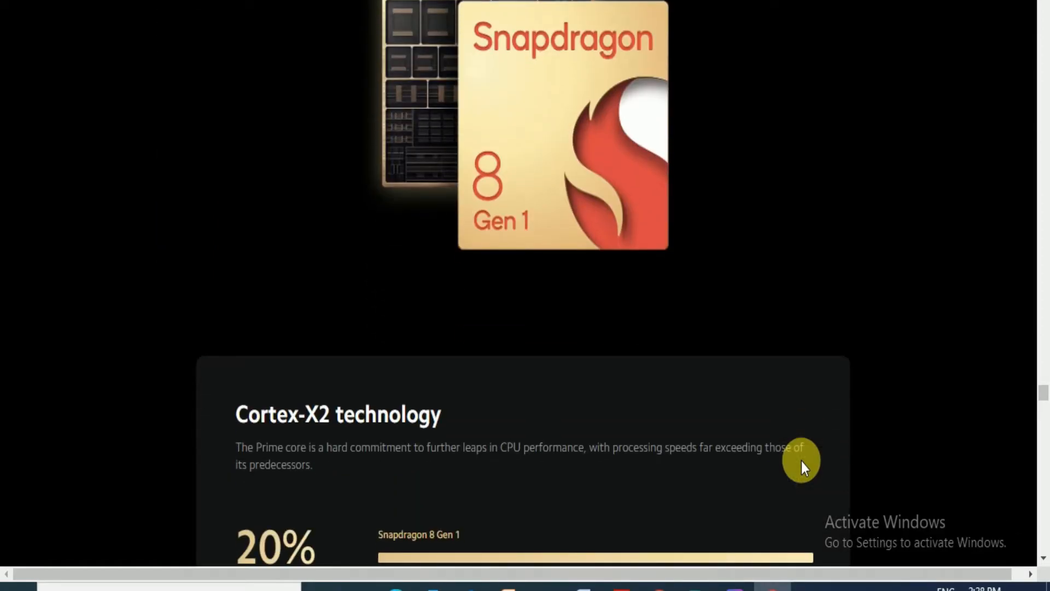
Scroll past the Adreno GPU and AI Engine performance cards to the Advanced Cooling System heading.
scroll(down, 3)
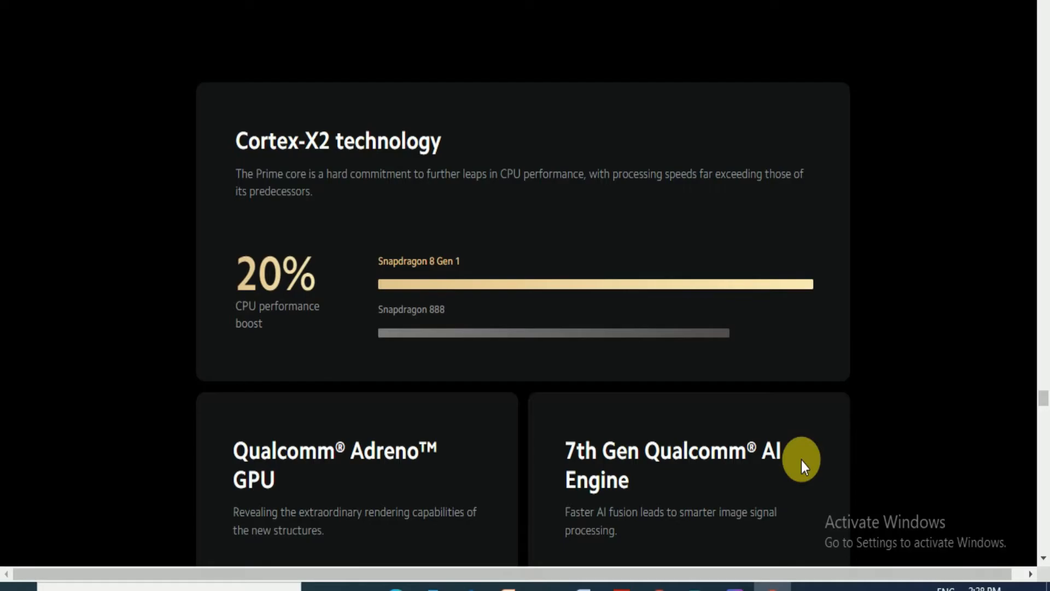
scroll(down, 3)
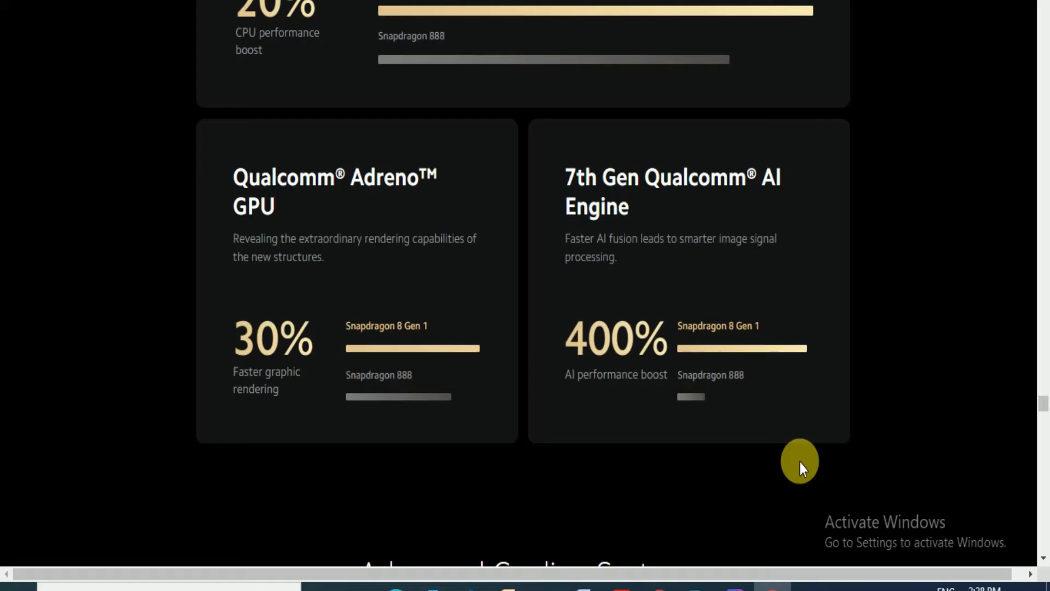
scroll(down, 3)
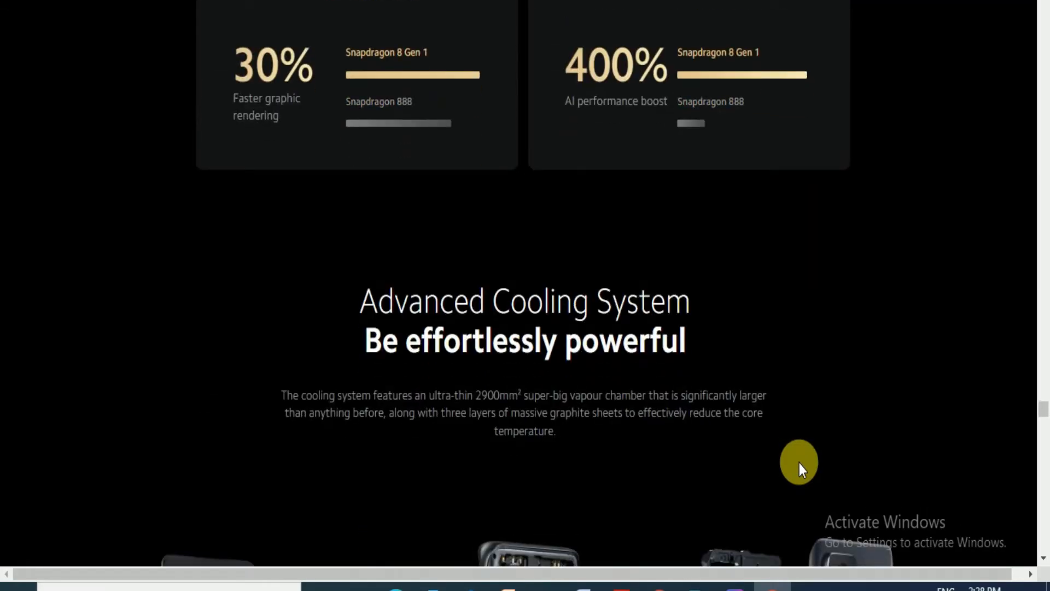
Scroll through the exploded cooling system layers to the Master Battery Anxiety heading.
scroll(down, 3)
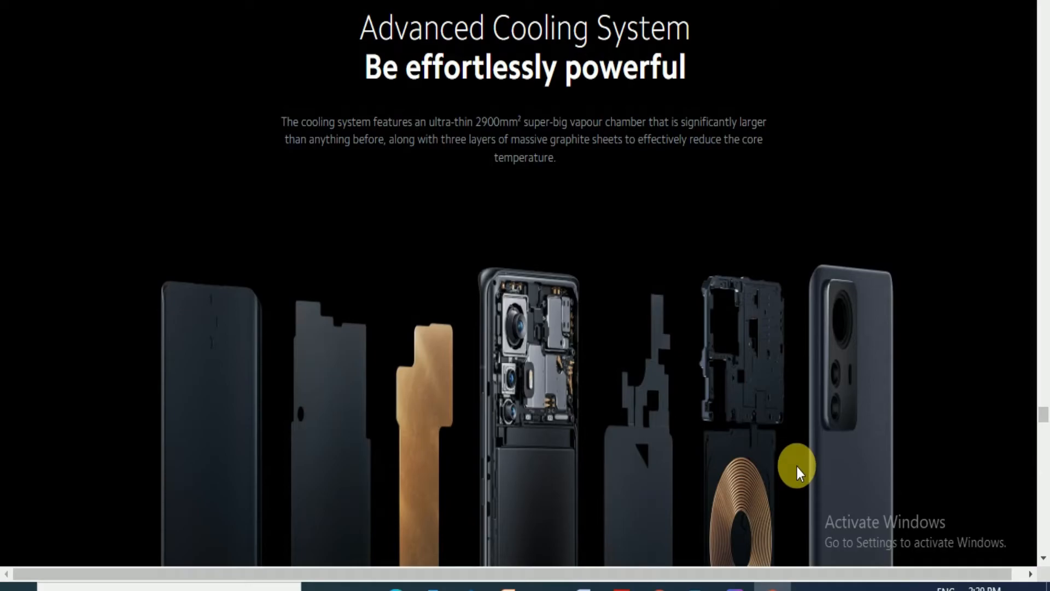
scroll(down, 3)
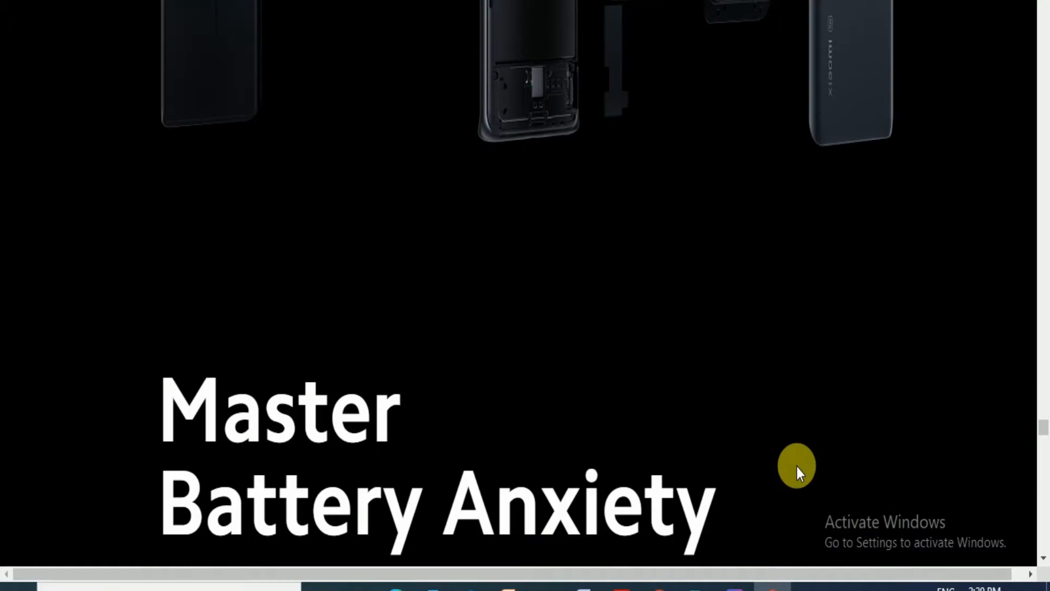
Scroll past 120W HyperCharge, battery life and safety cards down to the Blue, Purple and Gray color options.
scroll(down, 3)
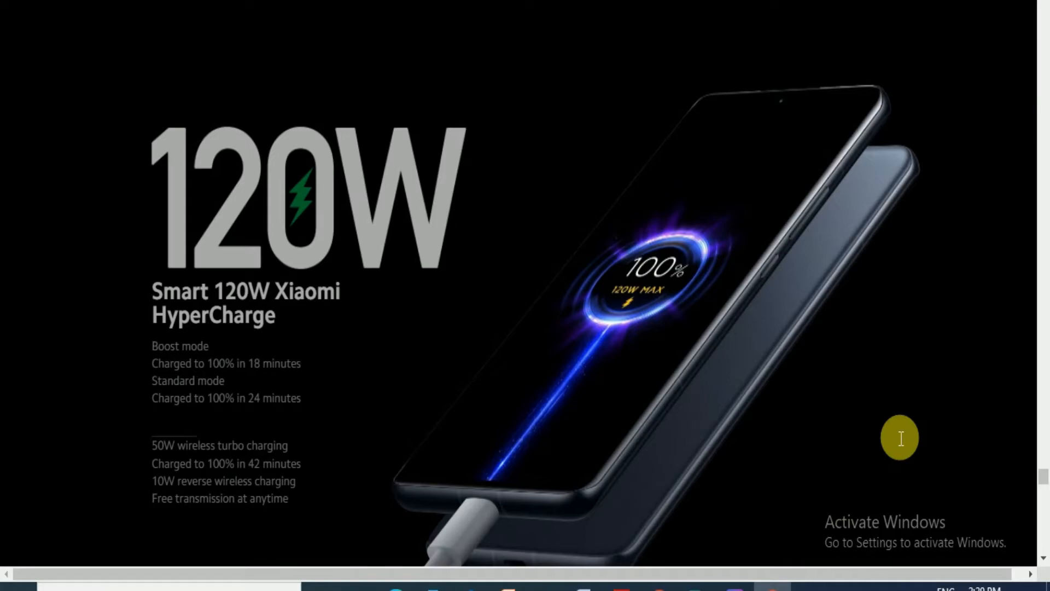
scroll(down, 3)
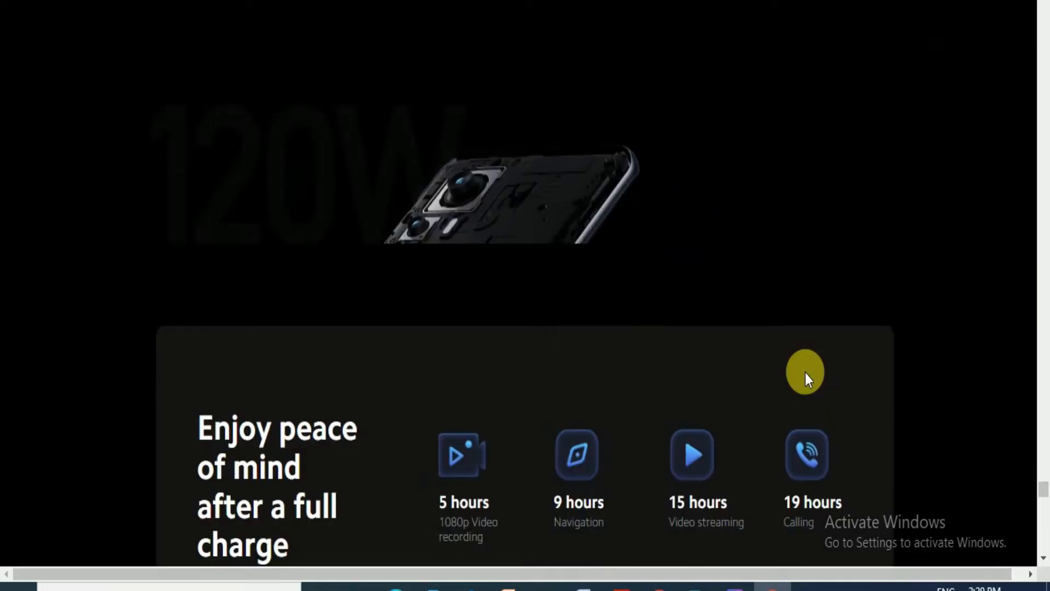
scroll(down, 3)
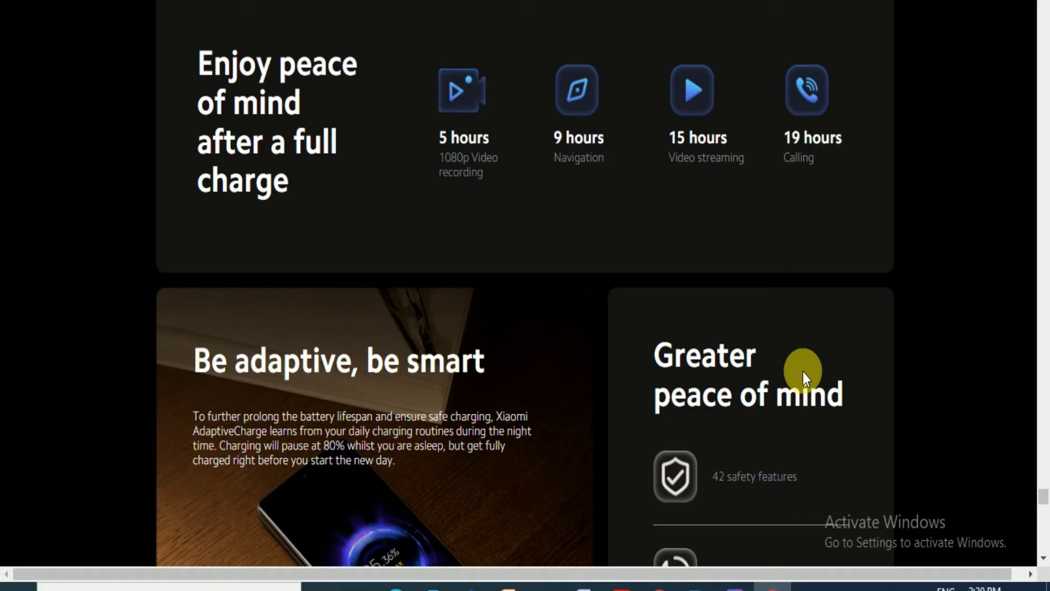
scroll(down, 3)
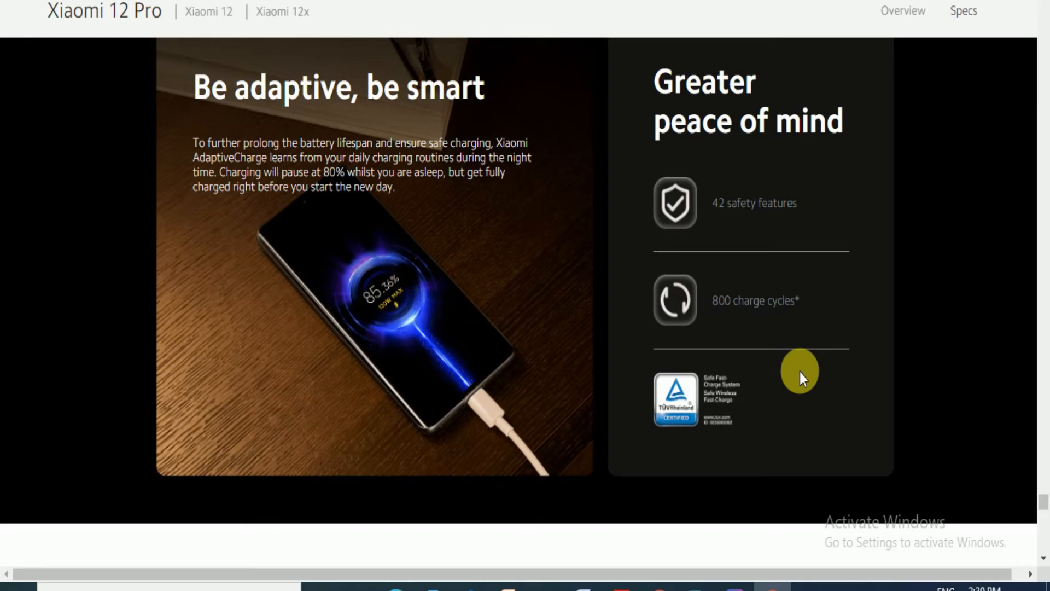
scroll(down, 3)
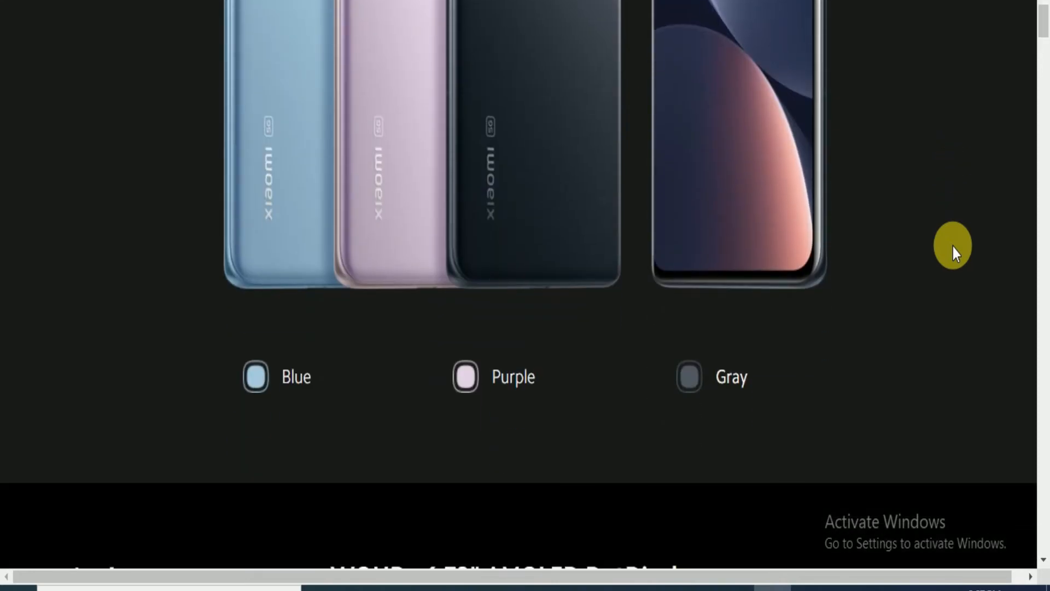
Scroll the 12 Pro spec sheet past colours, Display and Rear Camera to Front camera.
scroll(down, 3)
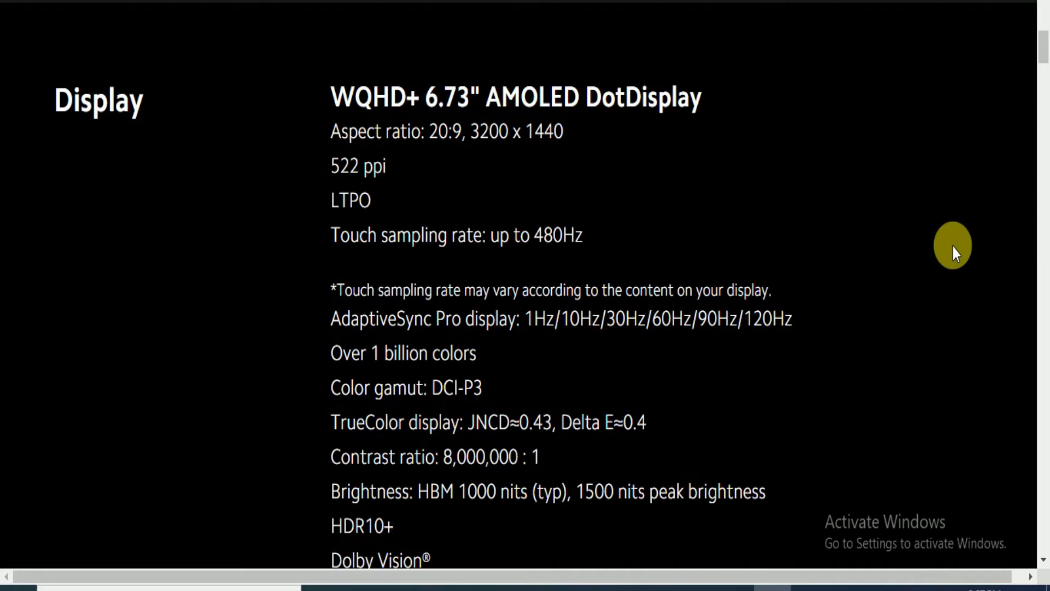
scroll(down, 3)
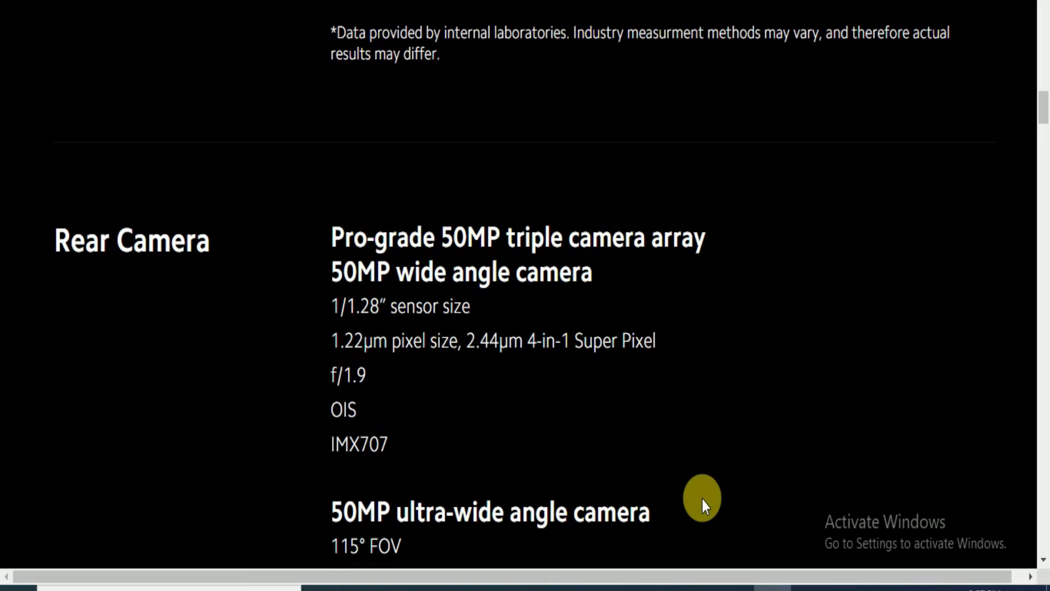
scroll(down, 3)
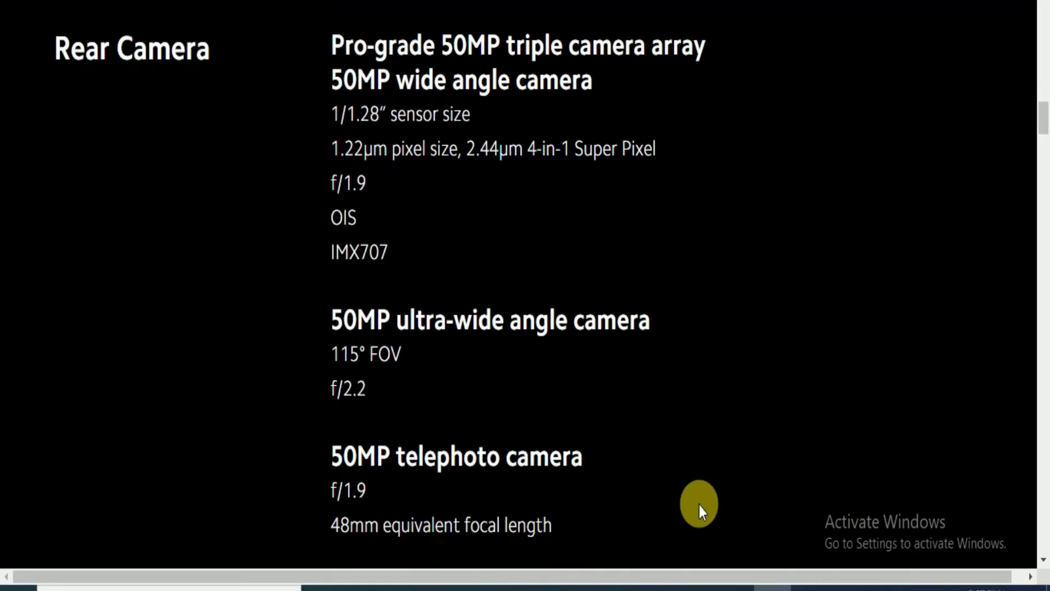
scroll(down, 3)
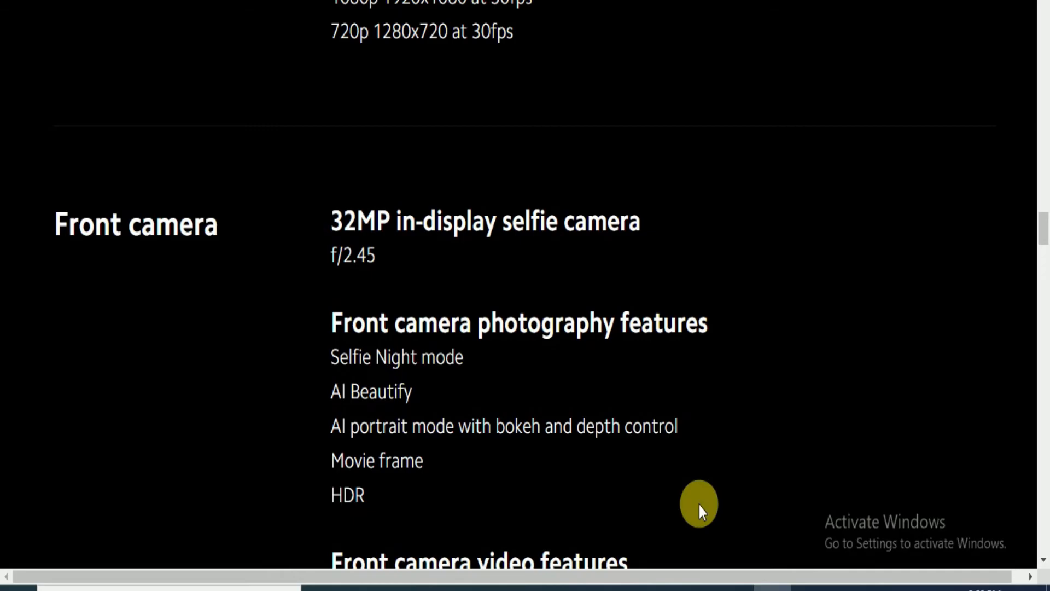
Scroll through Processor, Memory, Battery & Charging and Cooling System to Security & Authentication.
scroll(down, 3)
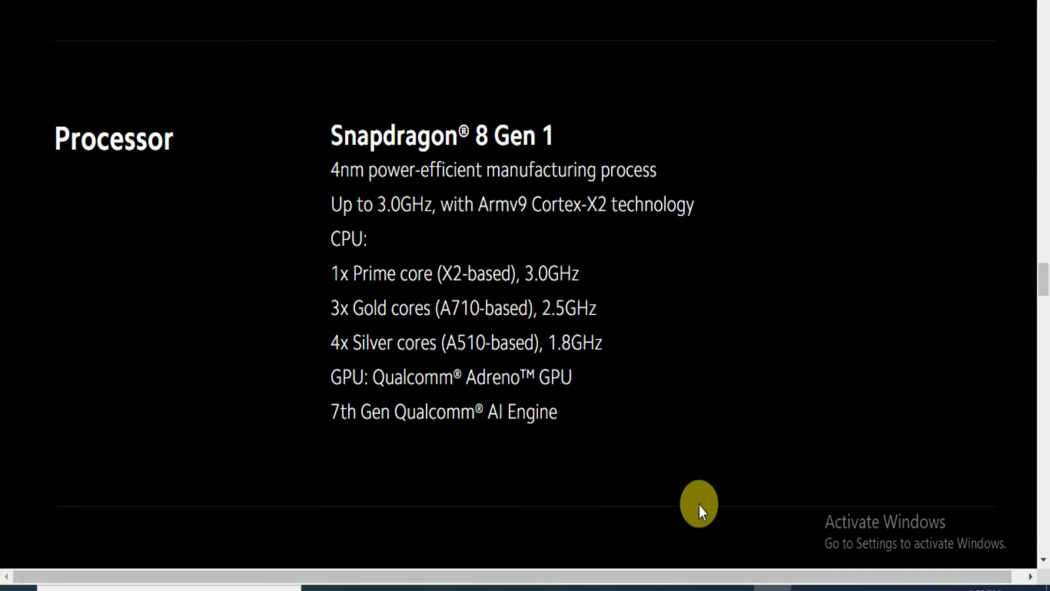
scroll(down, 3)
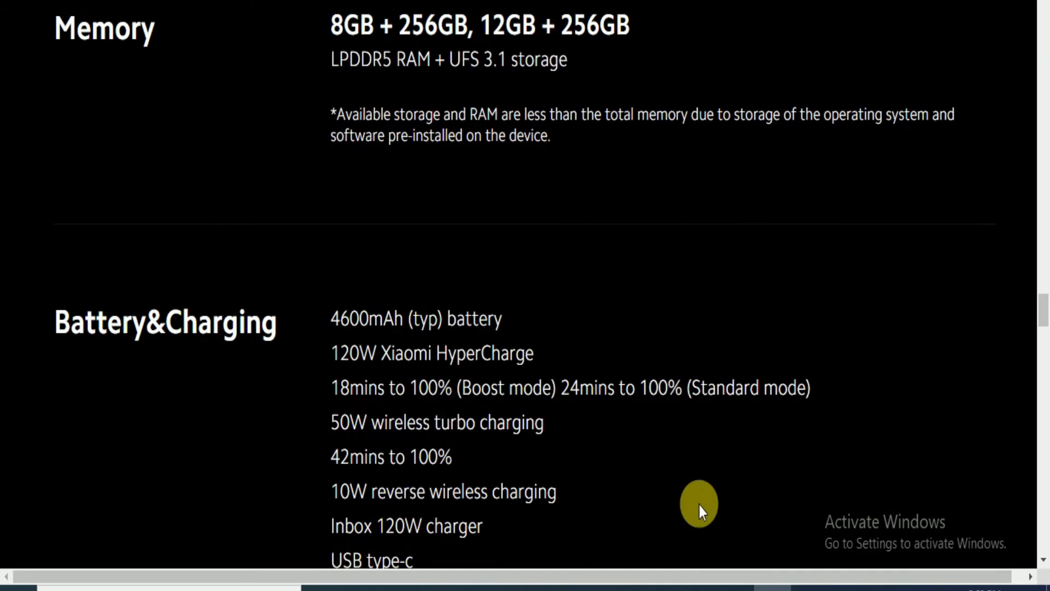
scroll(down, 3)
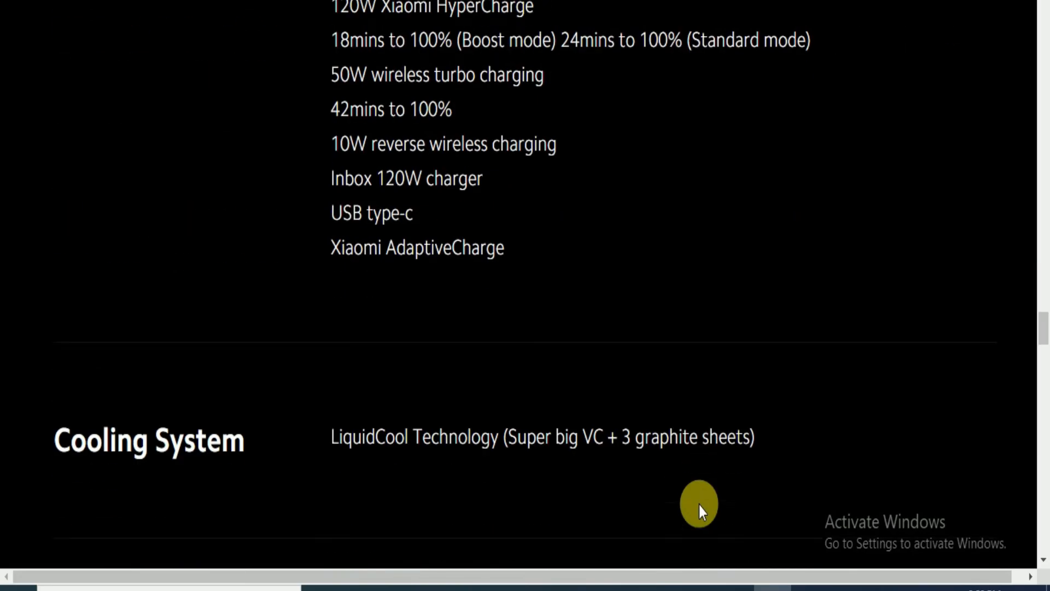
scroll(down, 3)
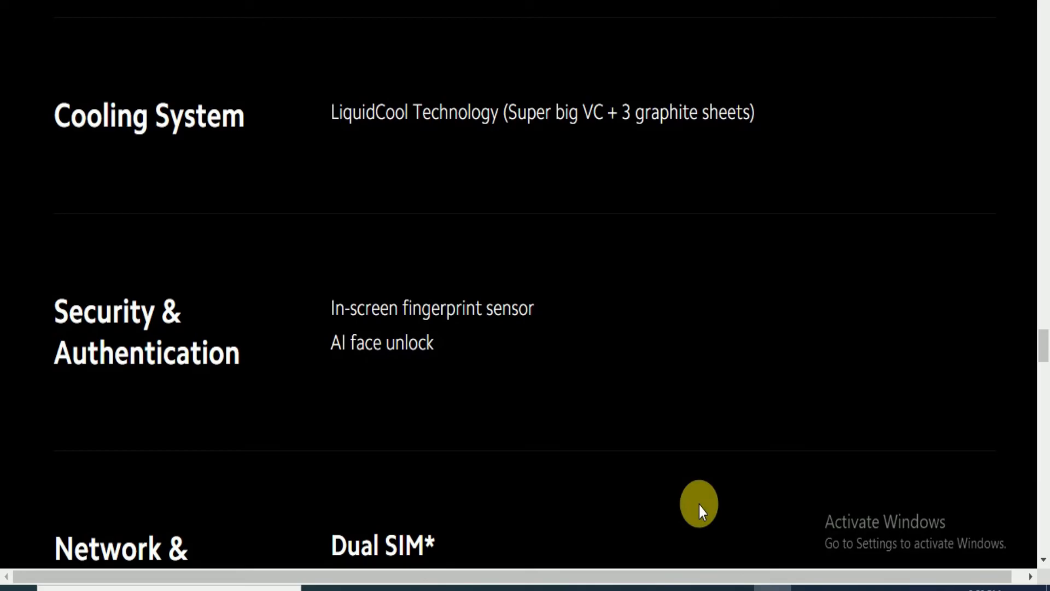
Scroll through Network, Audio, Sensors, Operating System and Package Contents to the page footer.
scroll(down, 3)
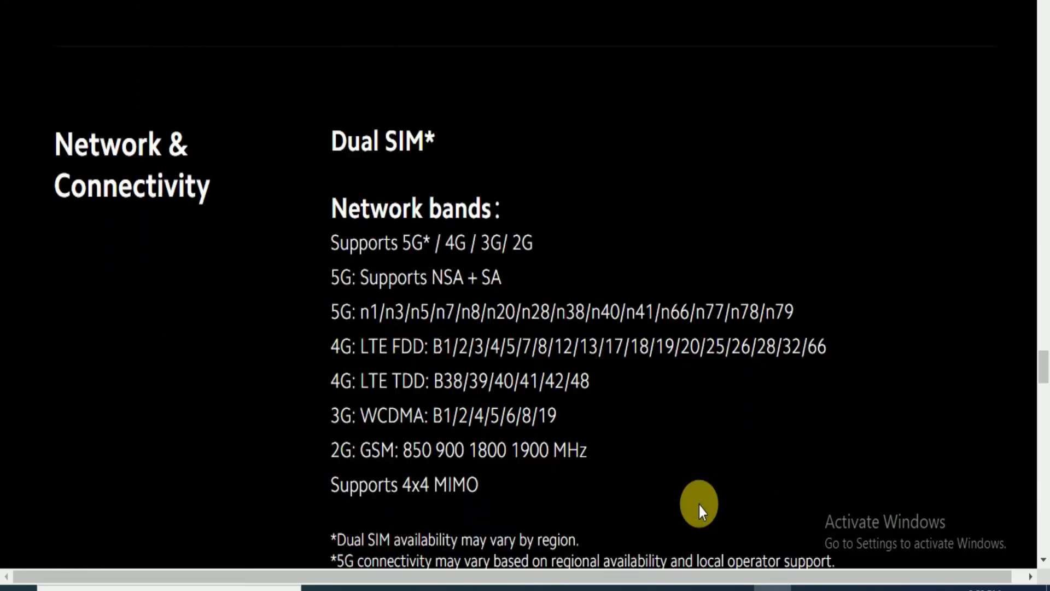
scroll(down, 3)
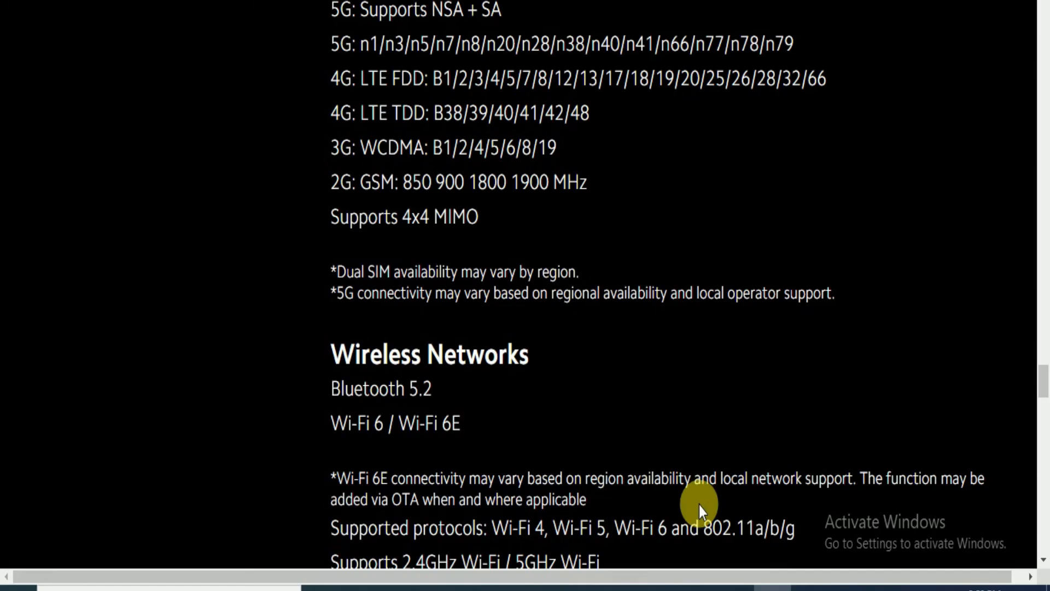
scroll(down, 3)
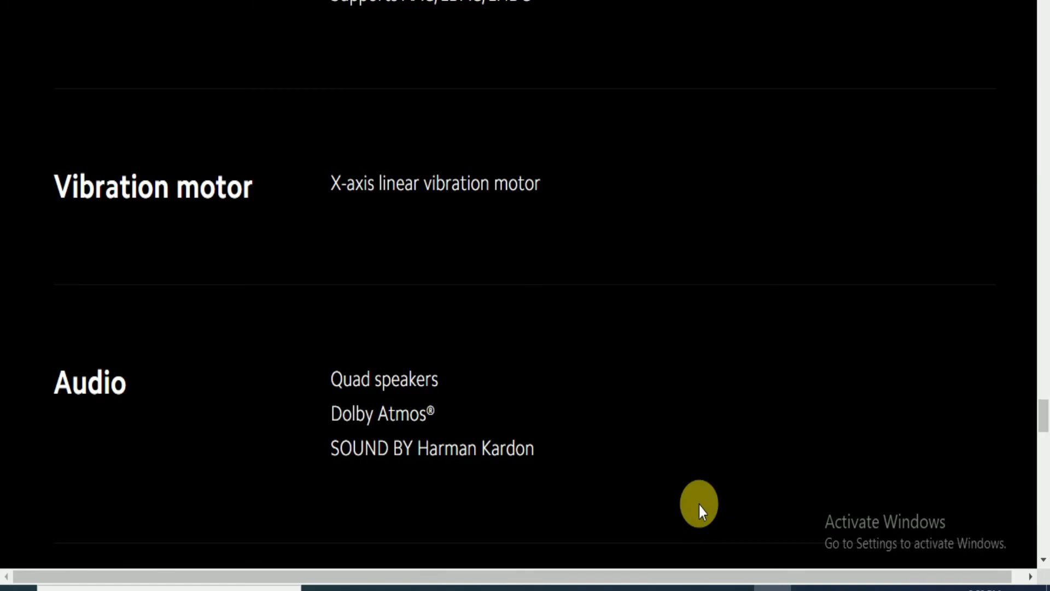
scroll(down, 3)
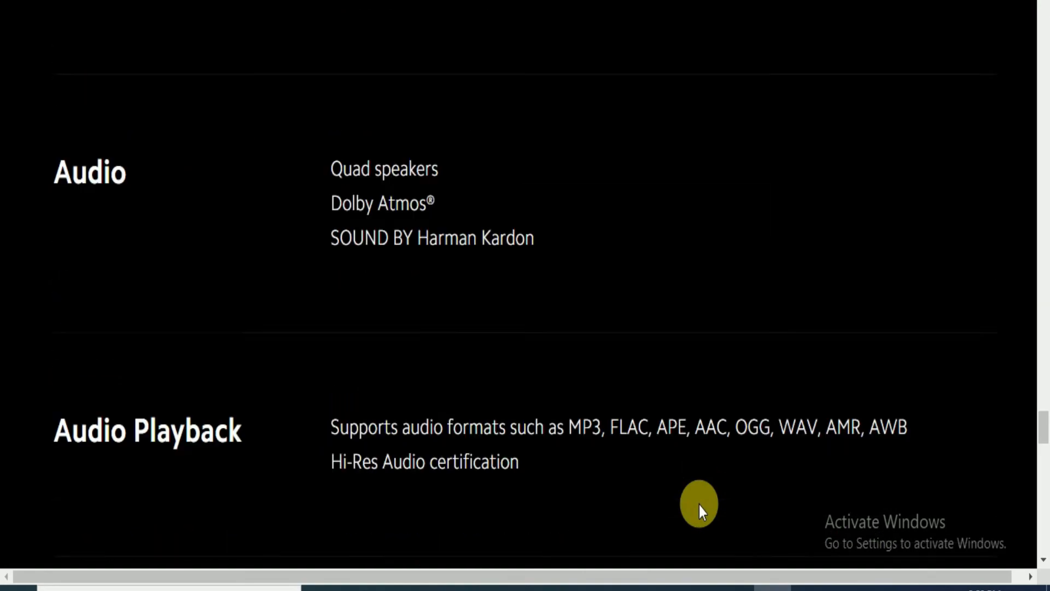
scroll(down, 3)
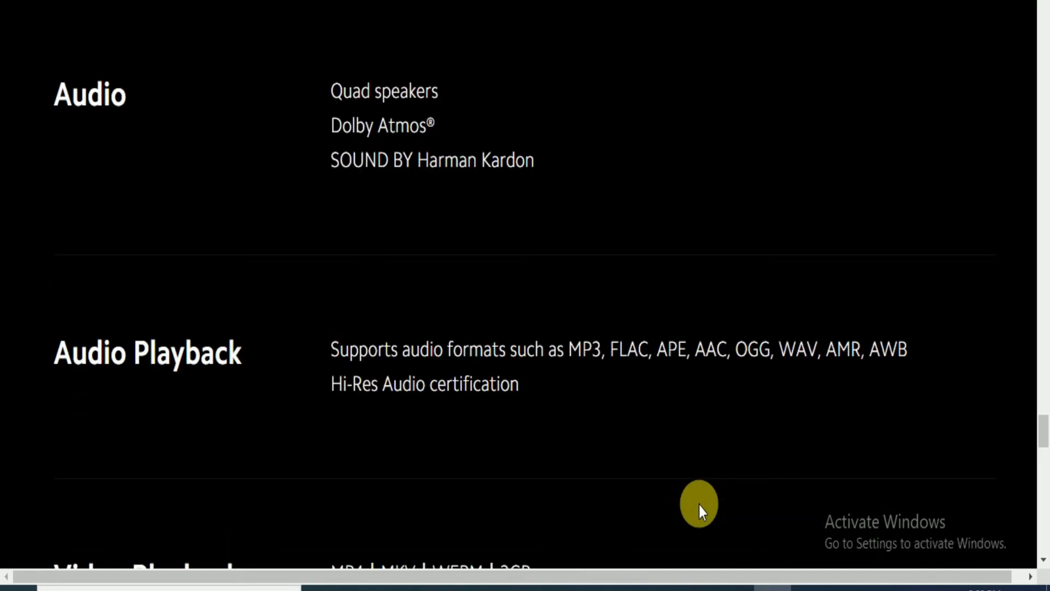
scroll(down, 3)
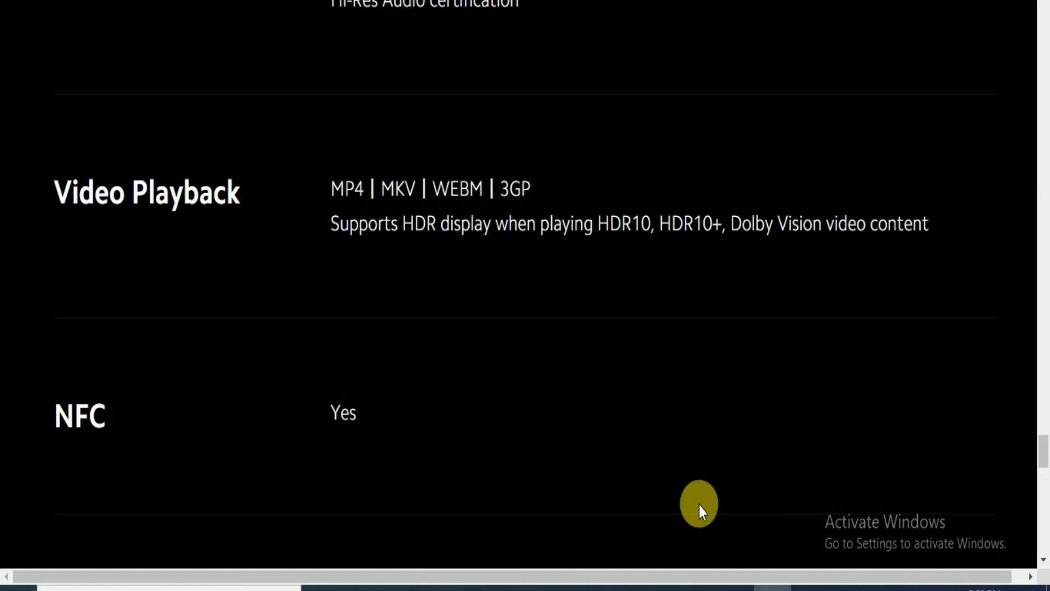
scroll(down, 3)
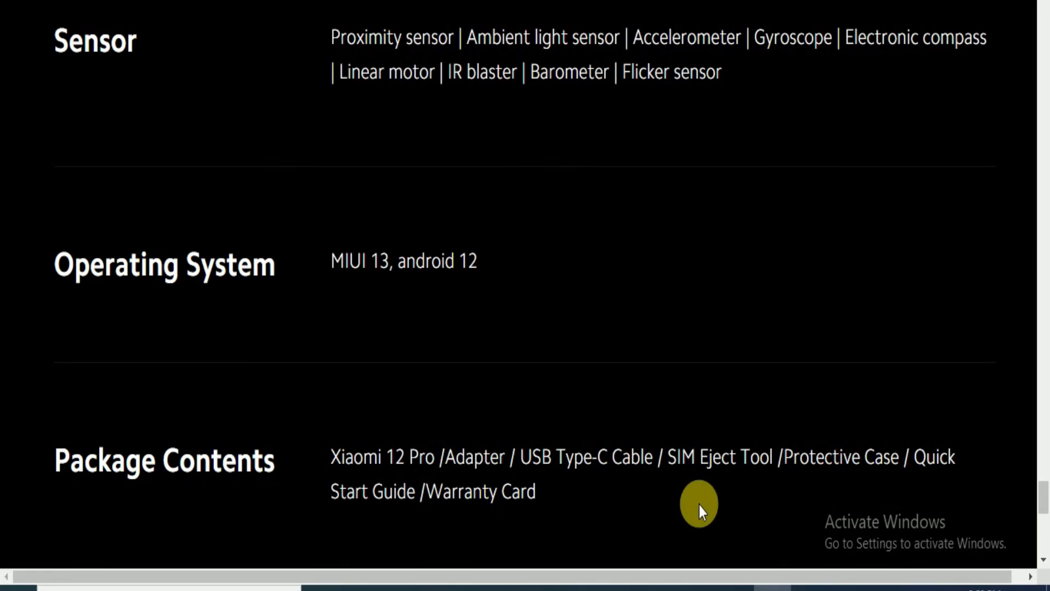
scroll(down, 3)
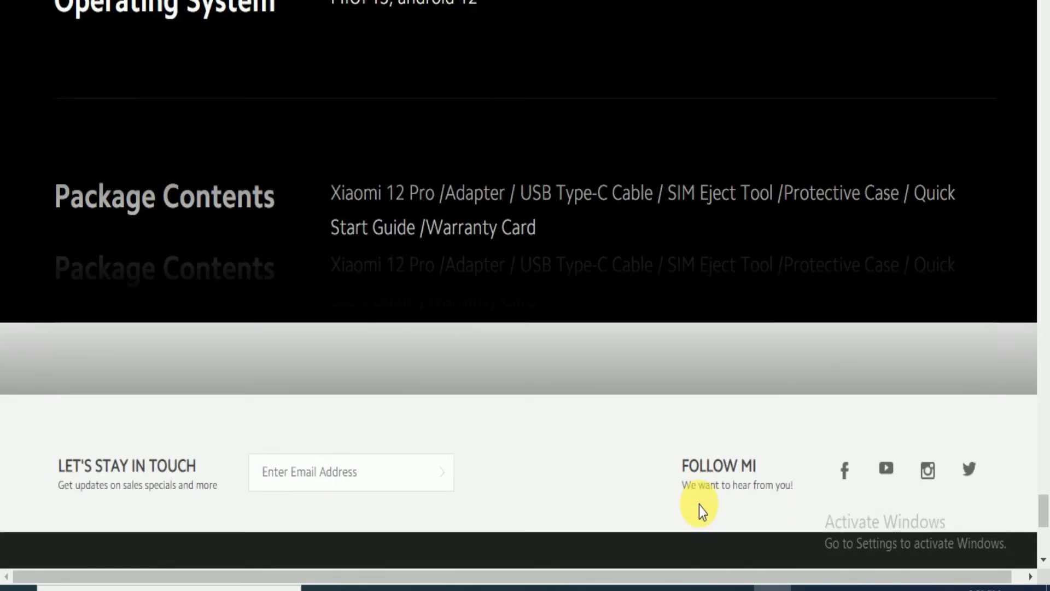